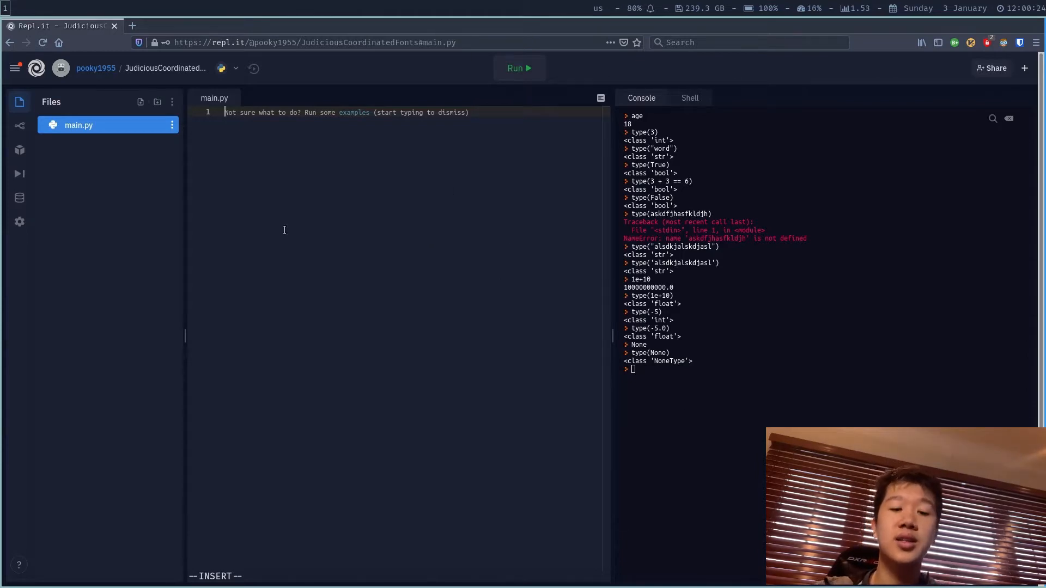
# - Define students_grades = [100,99,98,99,105] on line 1 of main.py
pyautogui.write('students')
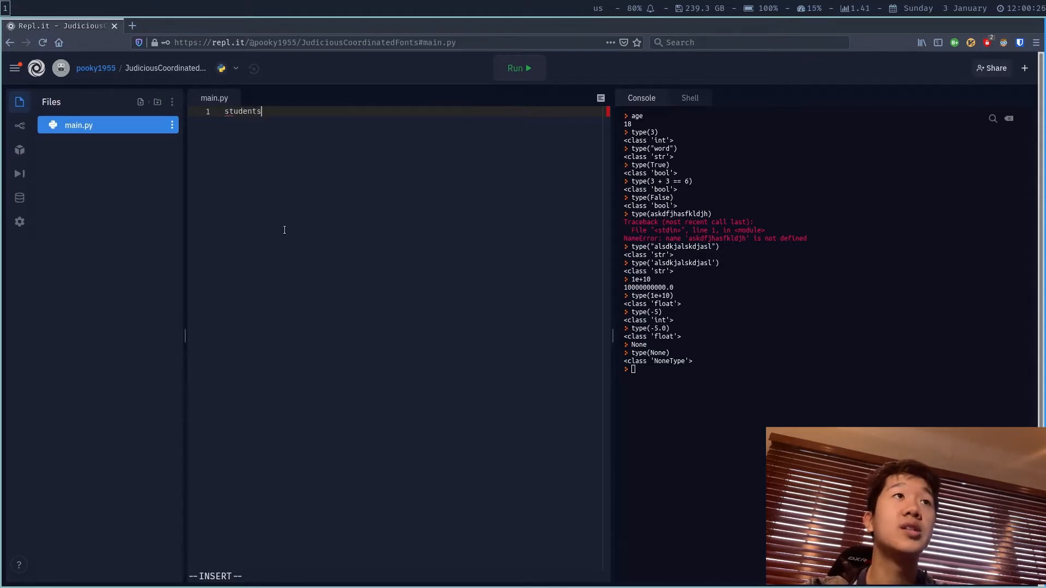
pyautogui.write('_grades =')
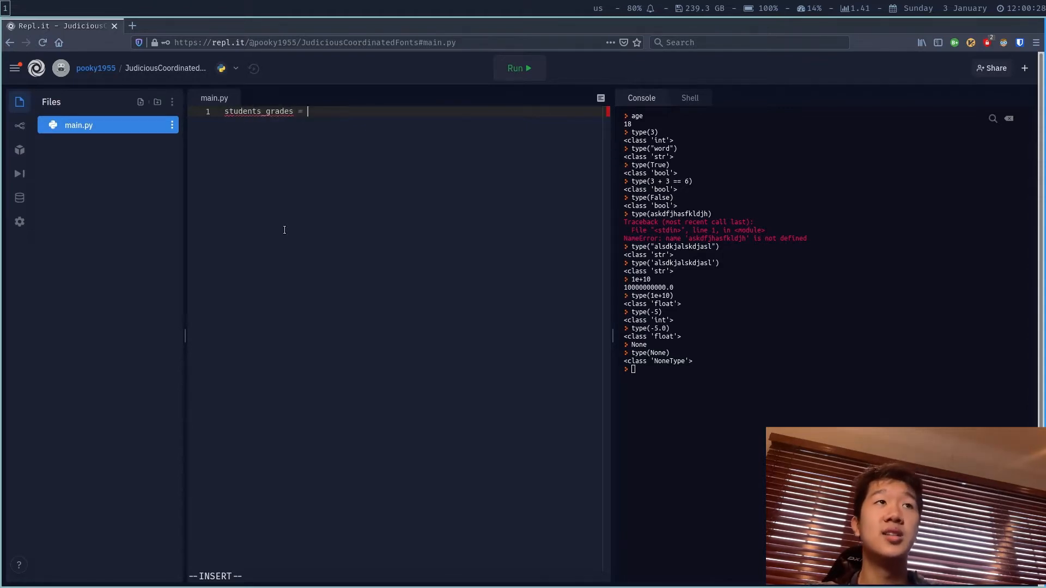
pyautogui.write('[]')
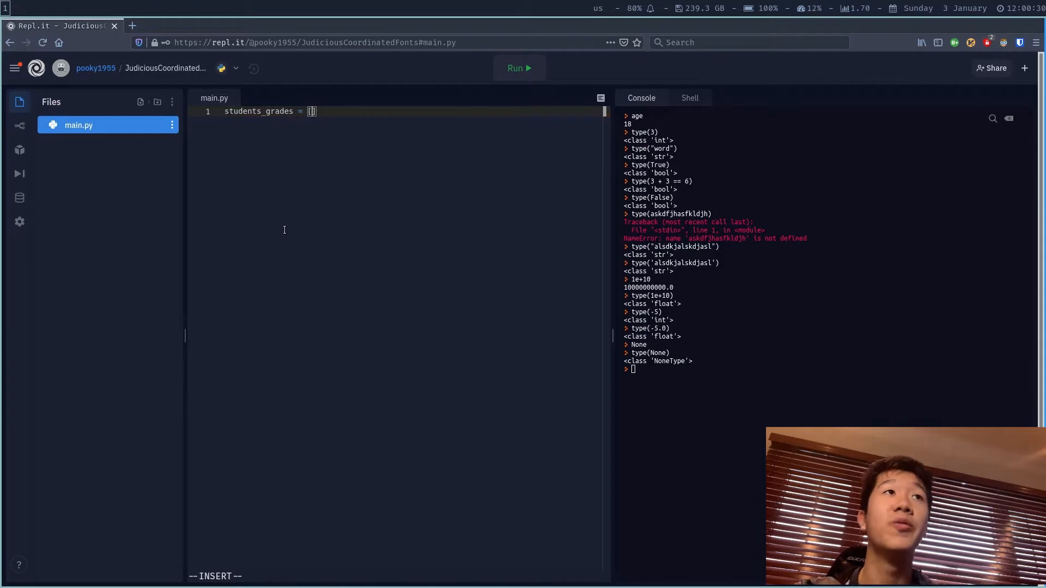
pyautogui.write('100,')
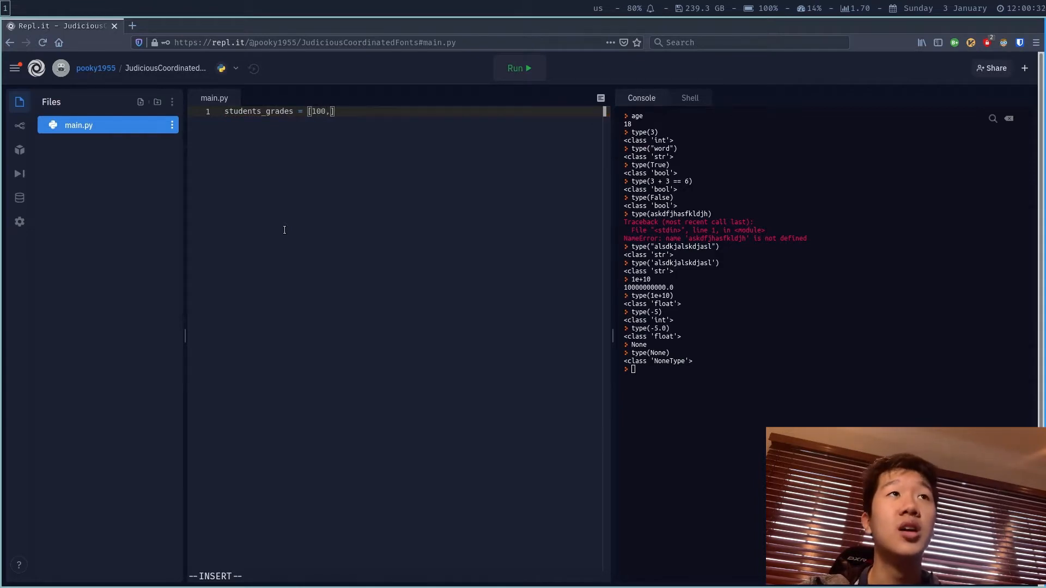
pyautogui.write('99,98,')
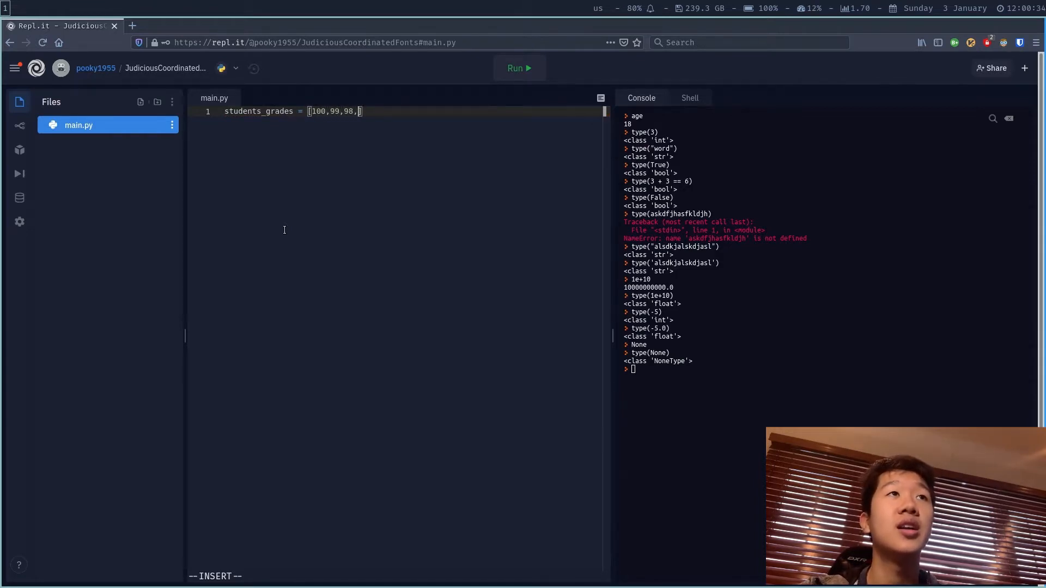
pyautogui.write('99,')
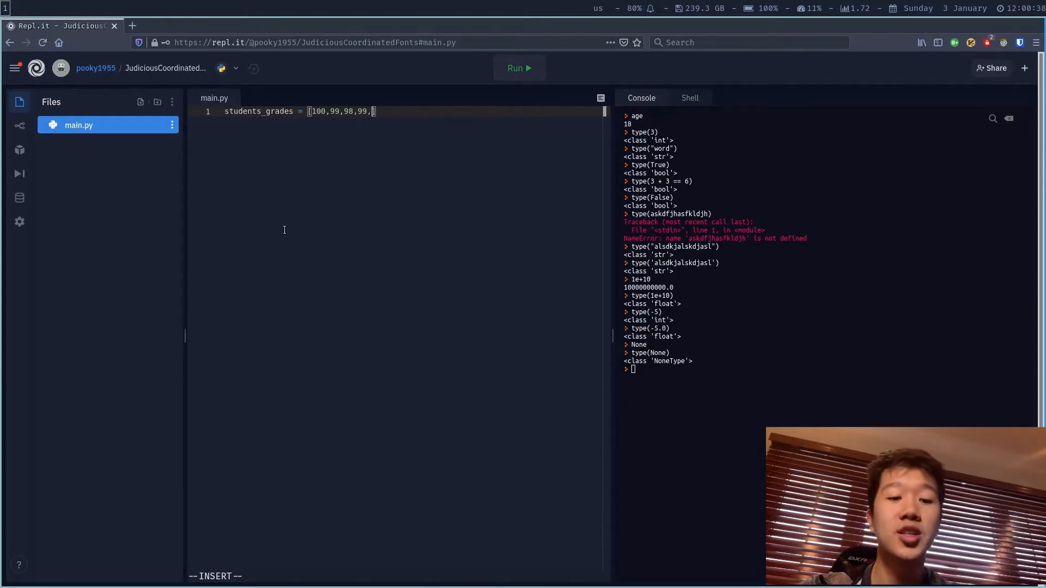
pyautogui.write('105')
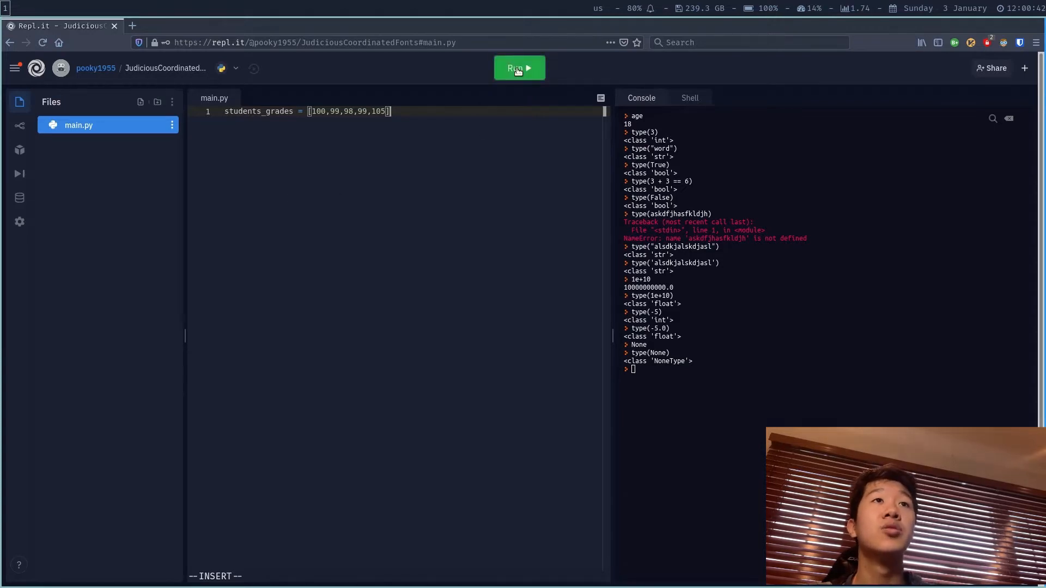
# - Run the script and echo students_grades in the console
pyautogui.click(519, 68)
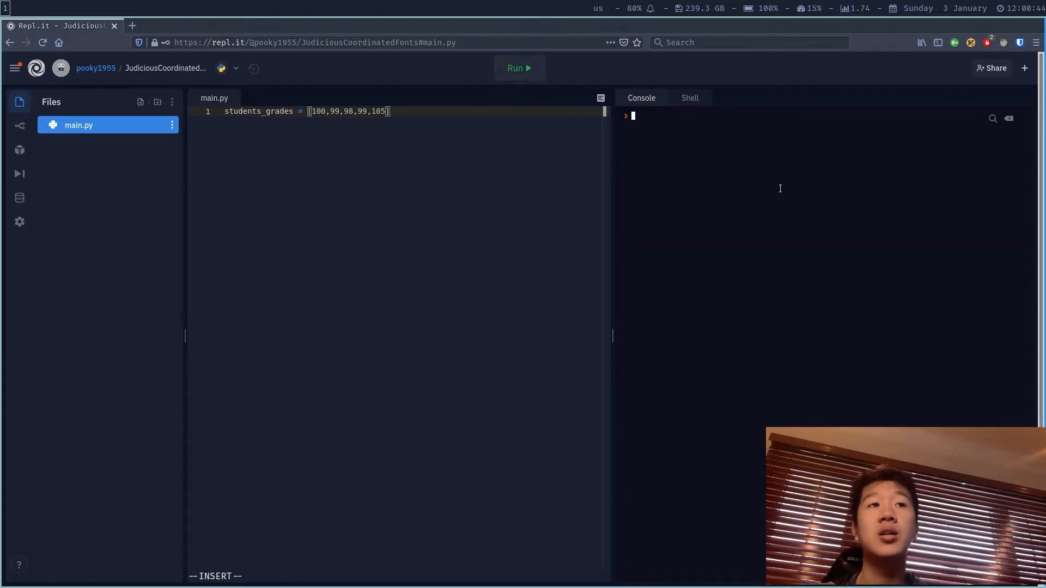
pyautogui.write('students_grades')
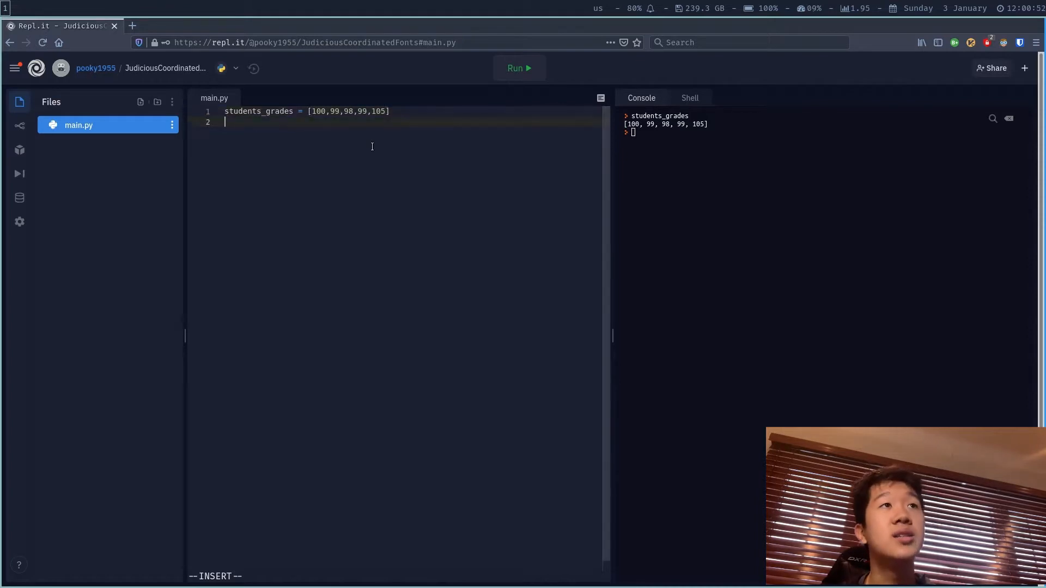
# - Add a '# indexing' comment with print(students_grades[0]) and run it
pyautogui.write('# inde')
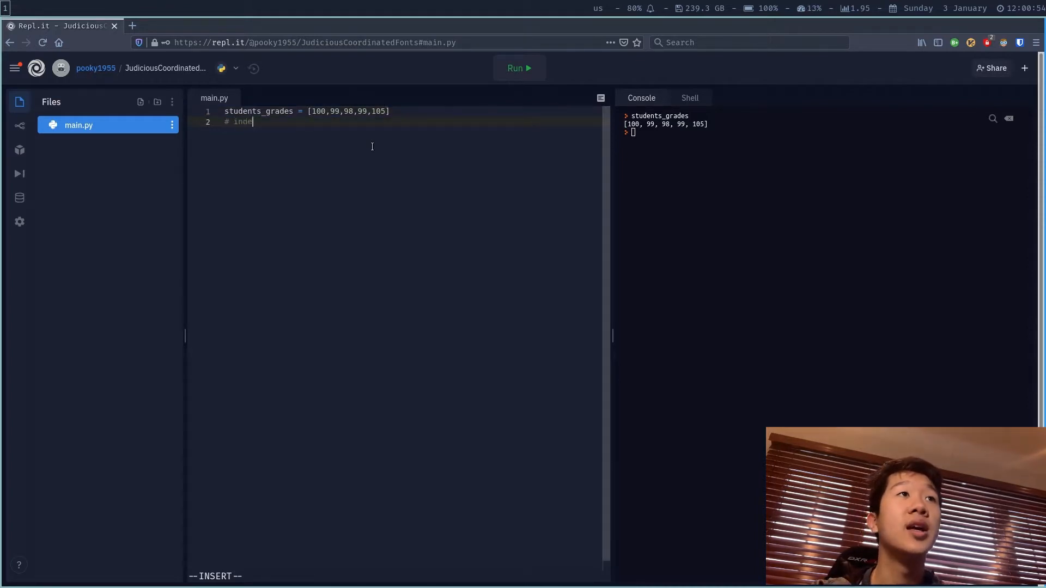
pyautogui.write('xing')
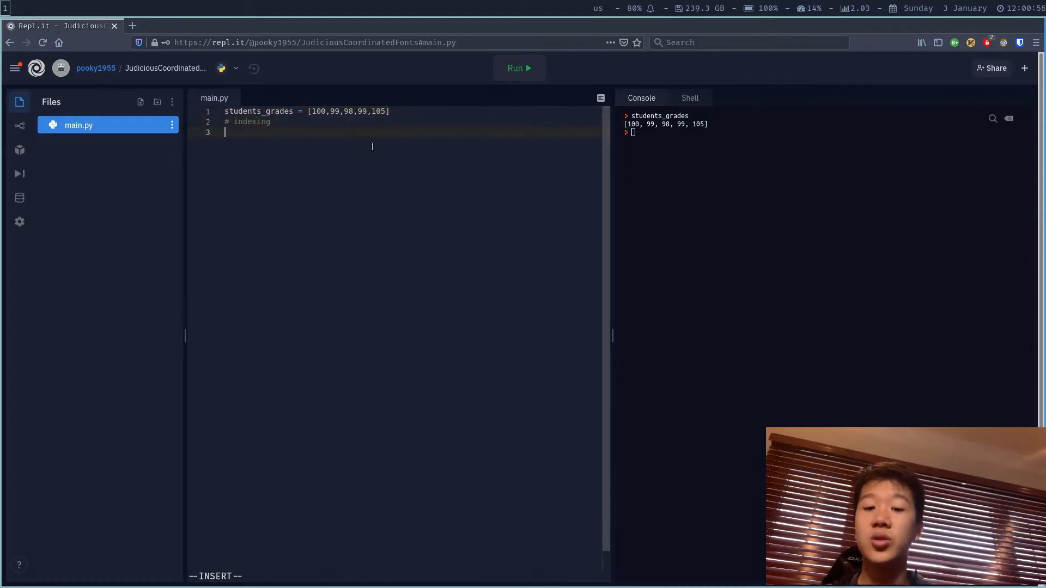
pyautogui.write('print(students_grades[0')
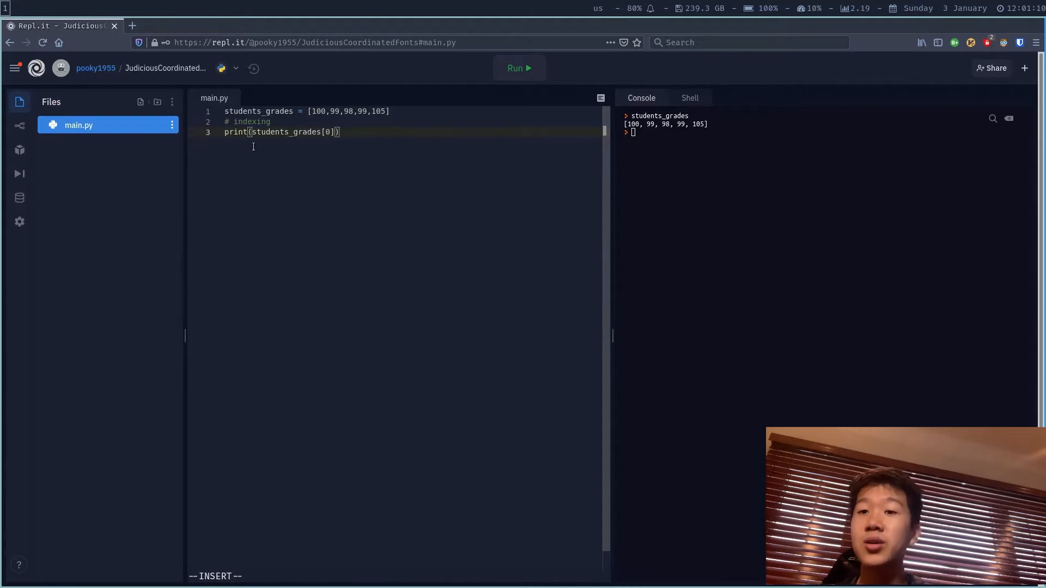
pyautogui.moveTo(270, 152)
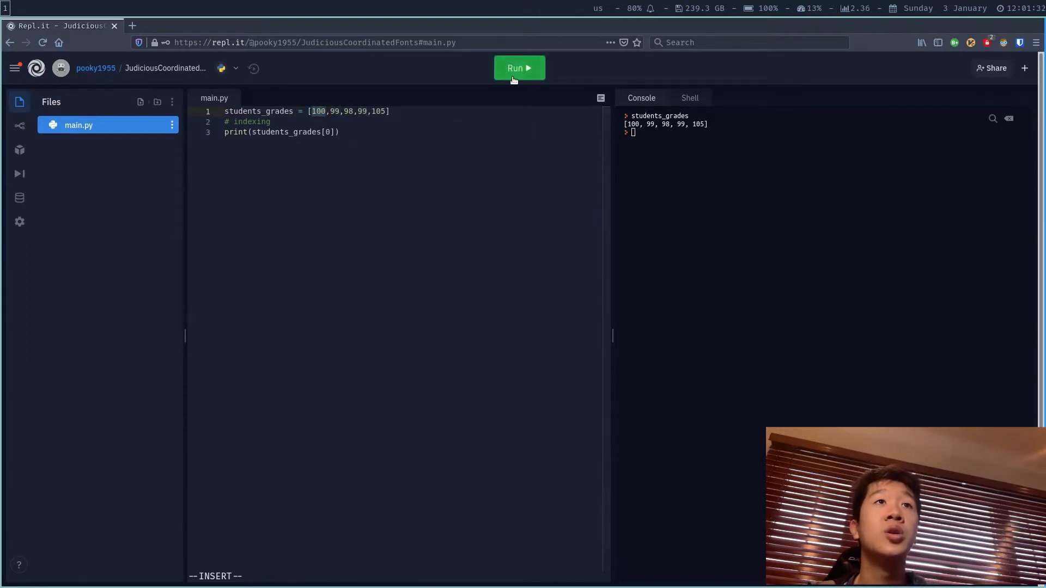
pyautogui.click(519, 67)
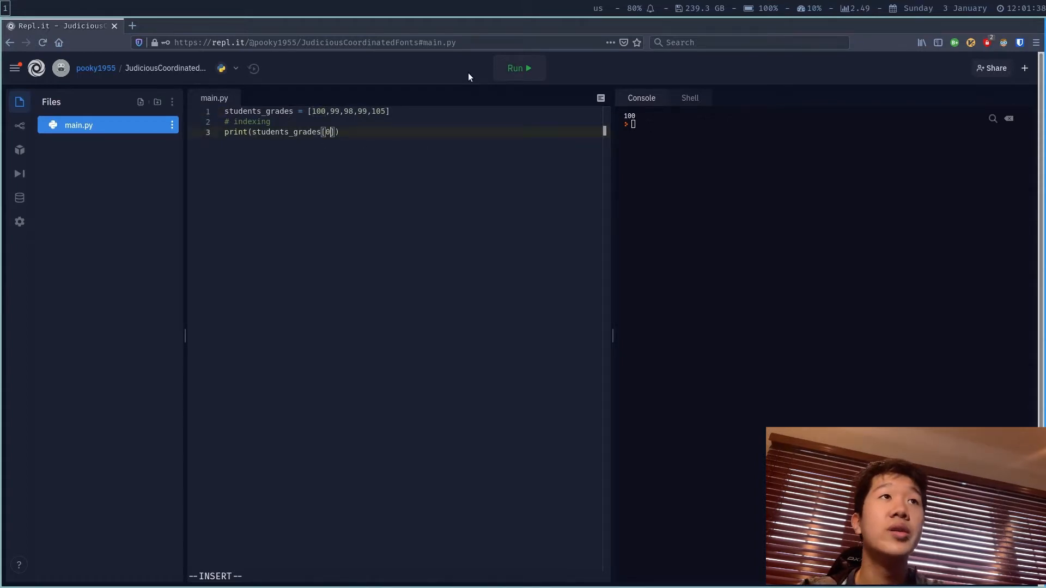
# - Change the index to 3 then 4, running each time so 105 prints
pyautogui.write('3')
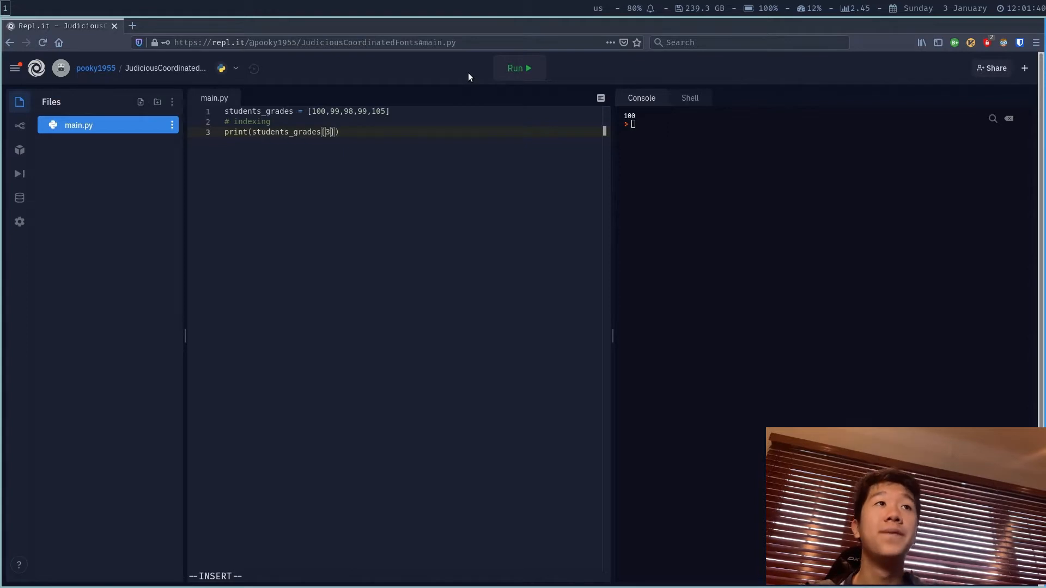
pyautogui.moveTo(457, 70)
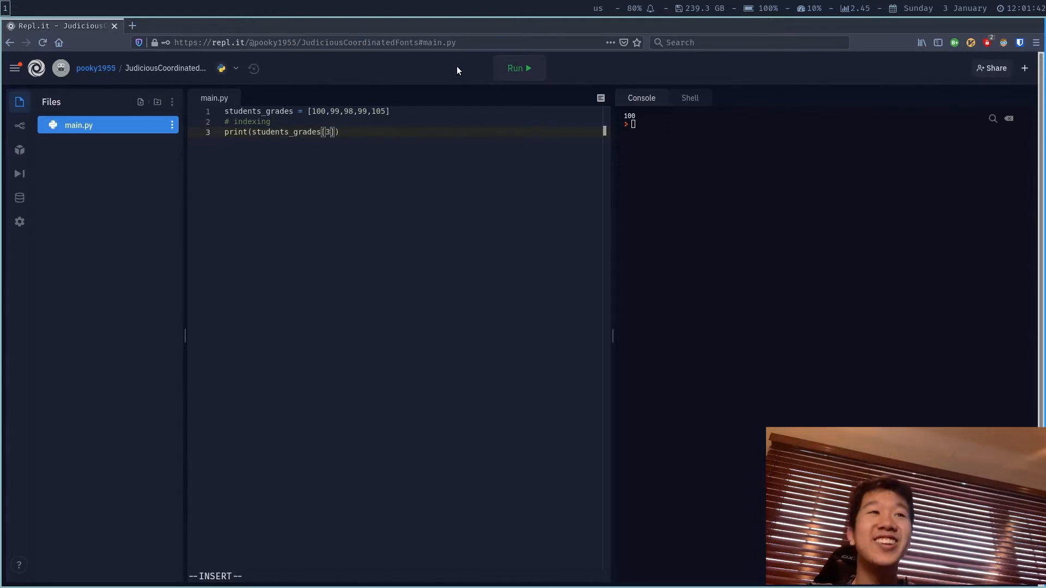
pyautogui.moveTo(474, 231)
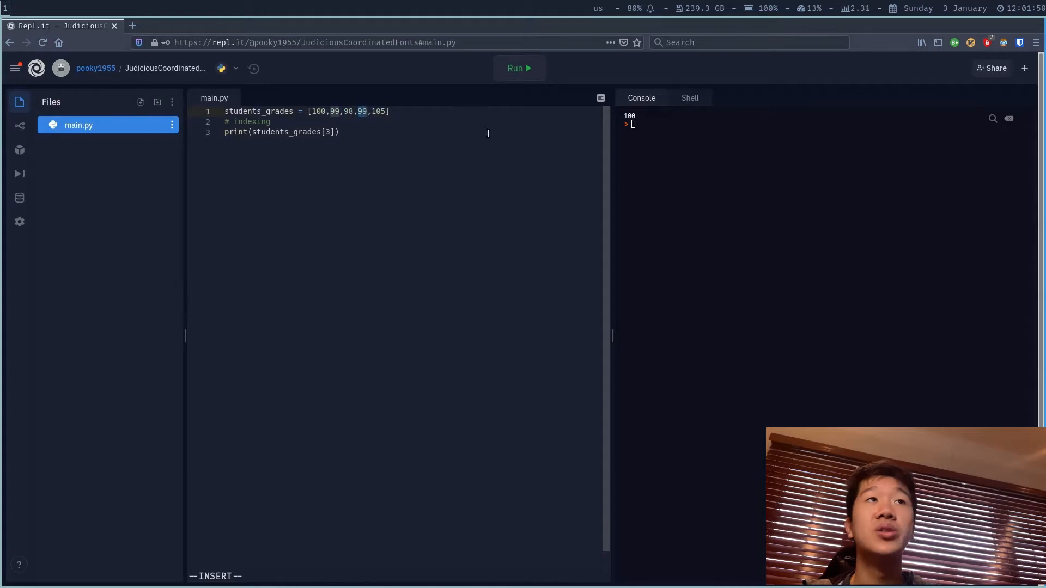
pyautogui.click(519, 67)
pyautogui.write('4')
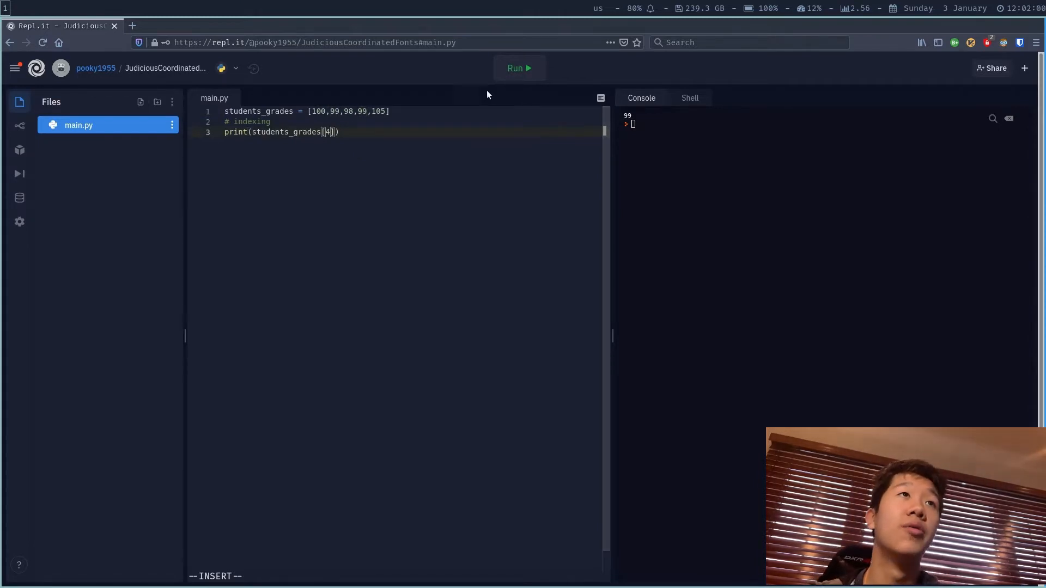
pyautogui.click(518, 68)
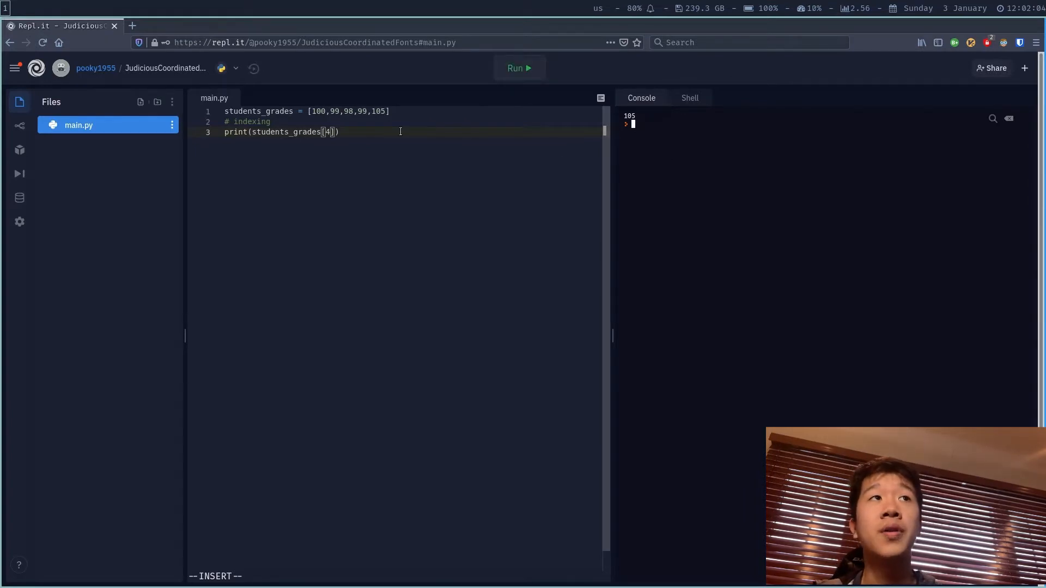
pyautogui.press('Enter')
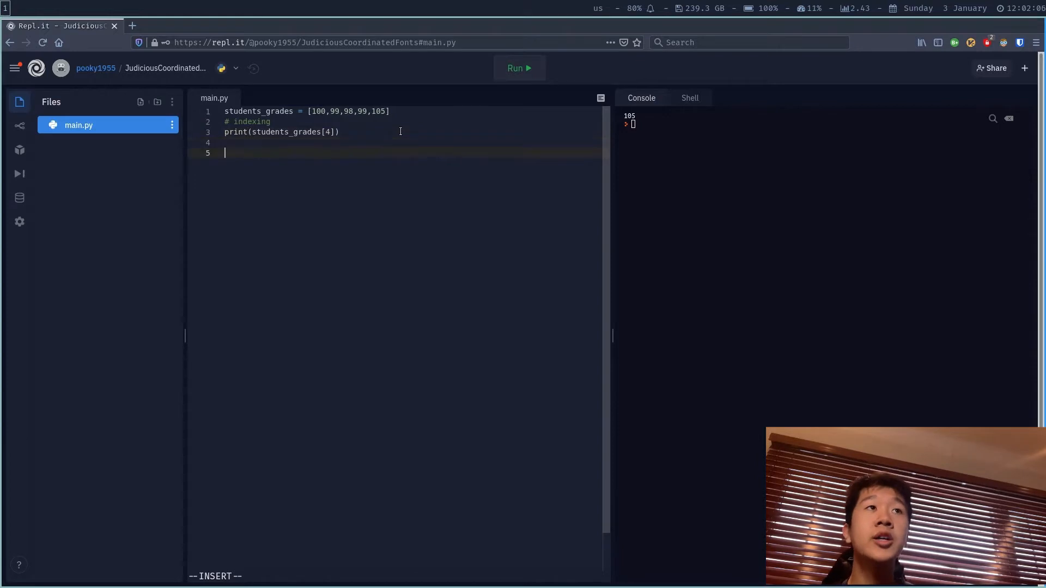
# - Add a '# length of a list' comment with print(len(students_grades))
pyautogui.write('# length of a list')
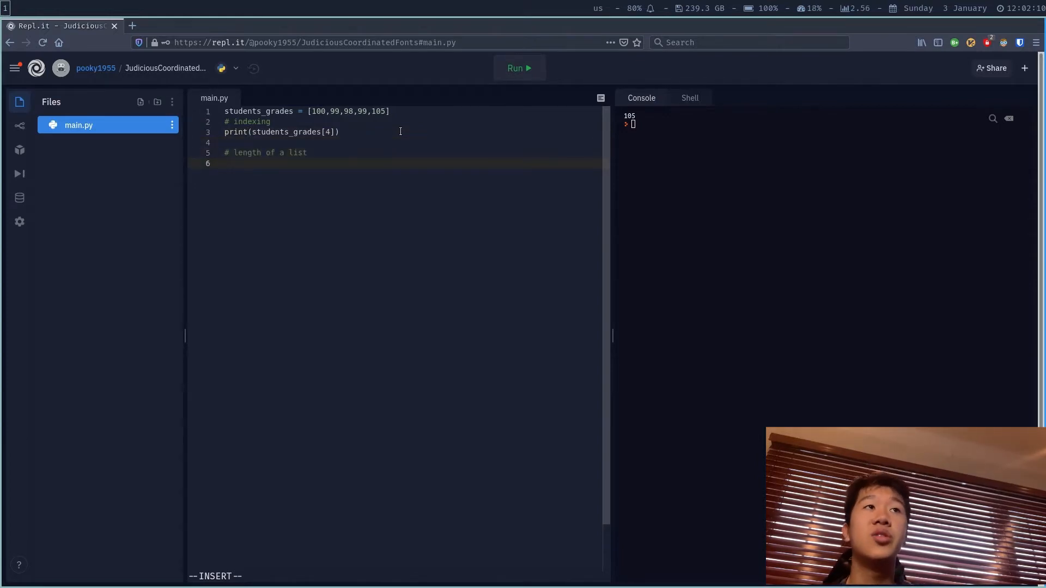
pyautogui.write('print()')
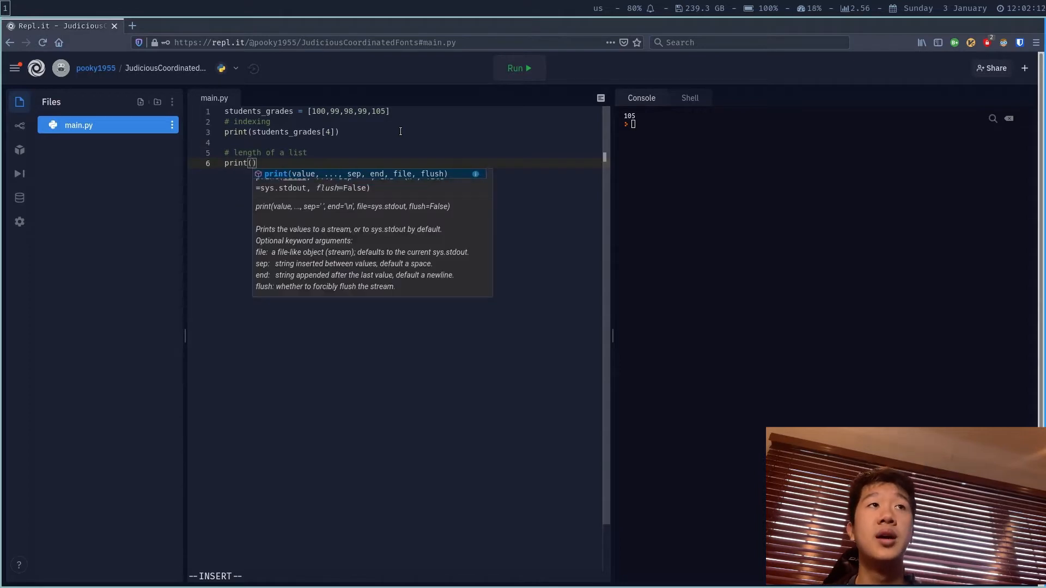
pyautogui.write('len(')
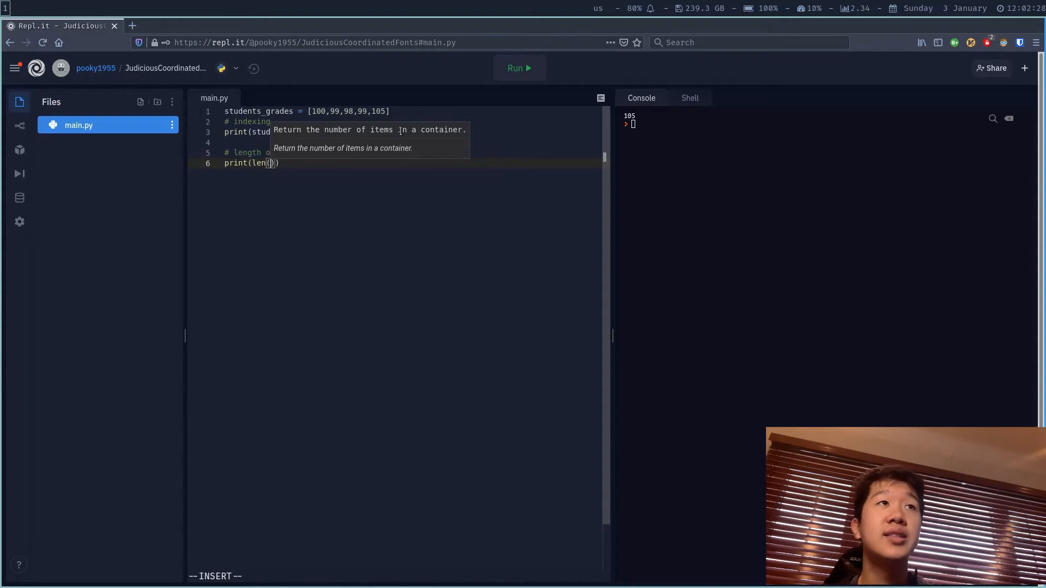
pyautogui.write('stud')
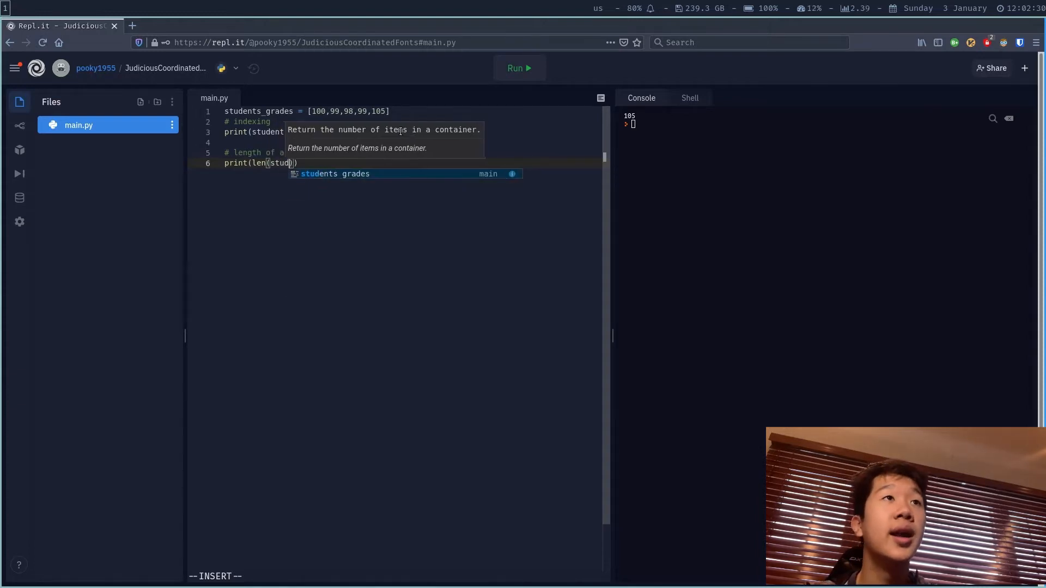
pyautogui.press('Tab')
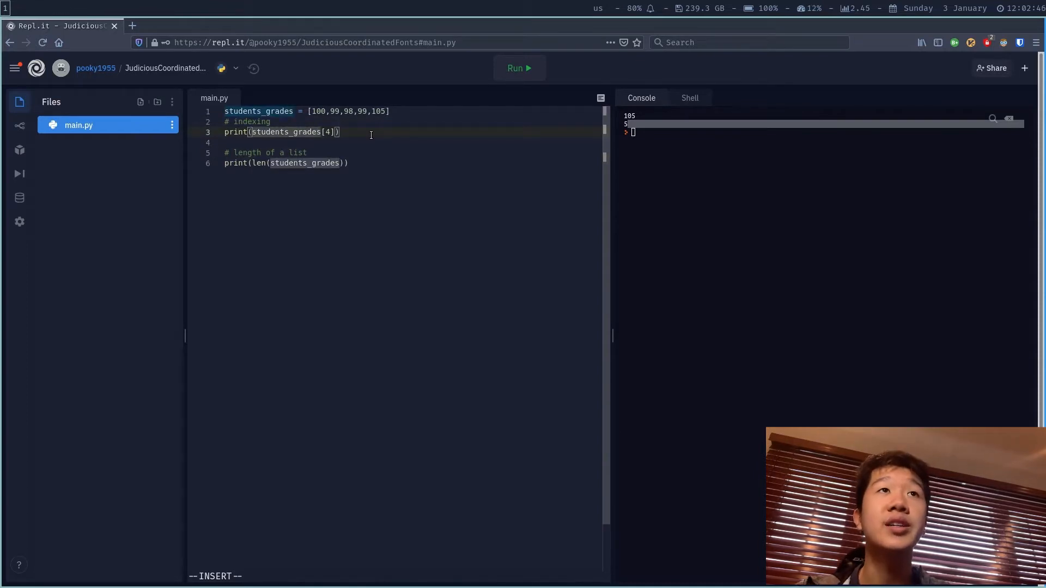
# - Prepend a descriptive string with + to the indexing print
pyautogui.write('"')
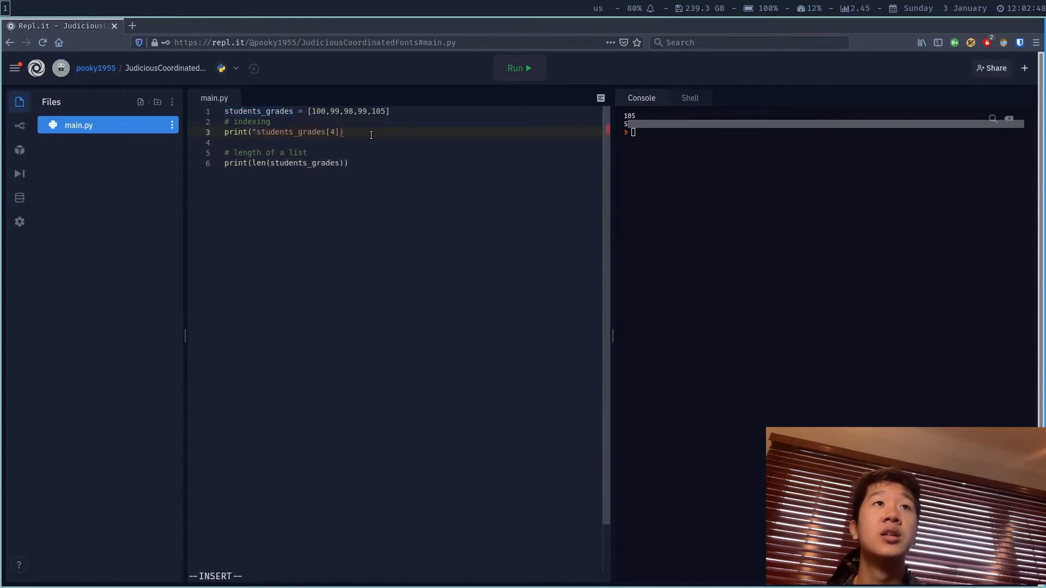
pyautogui.write('the students_grades at index 4')
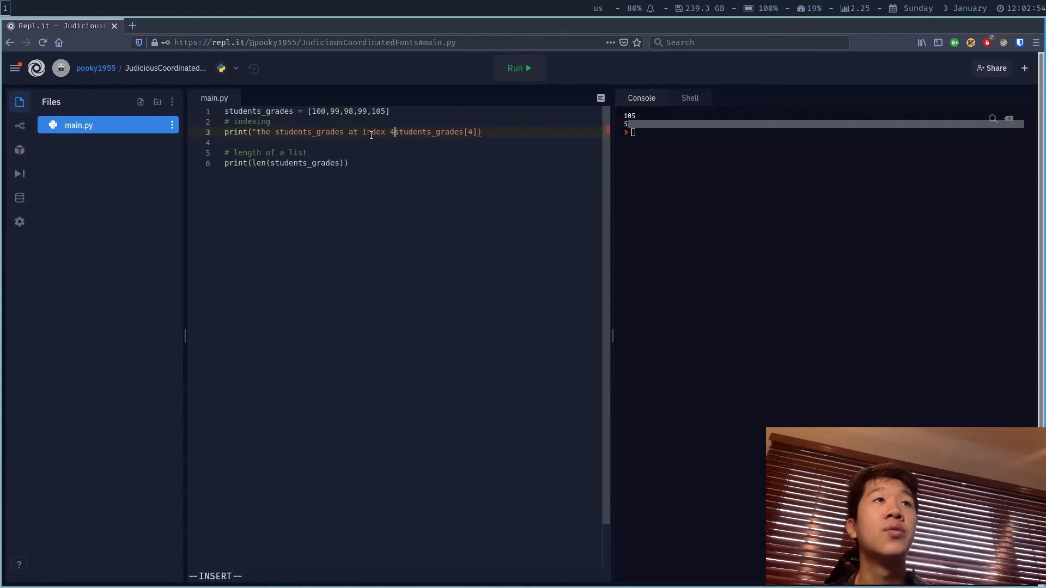
pyautogui.write('is of "')
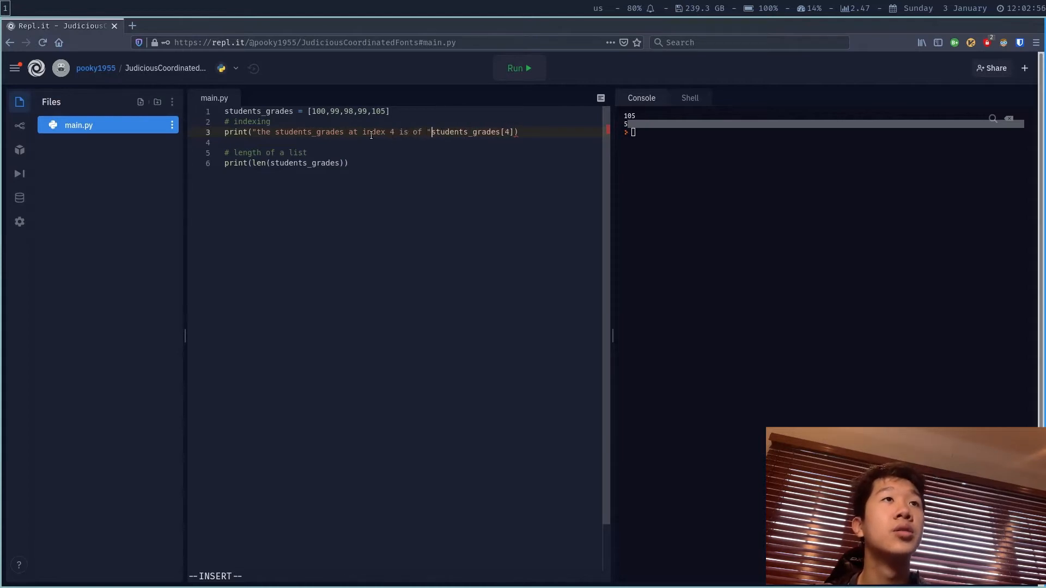
pyautogui.write('+')
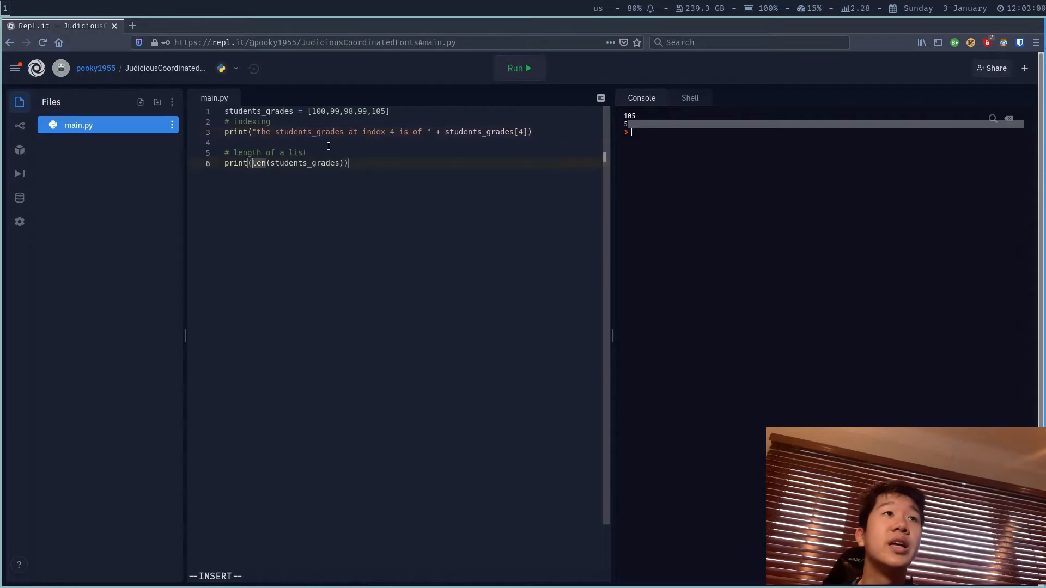
# - Prepend 'the length of students_grades is of ' to the length print and run, hitting a TypeError
pyautogui.write('"the')
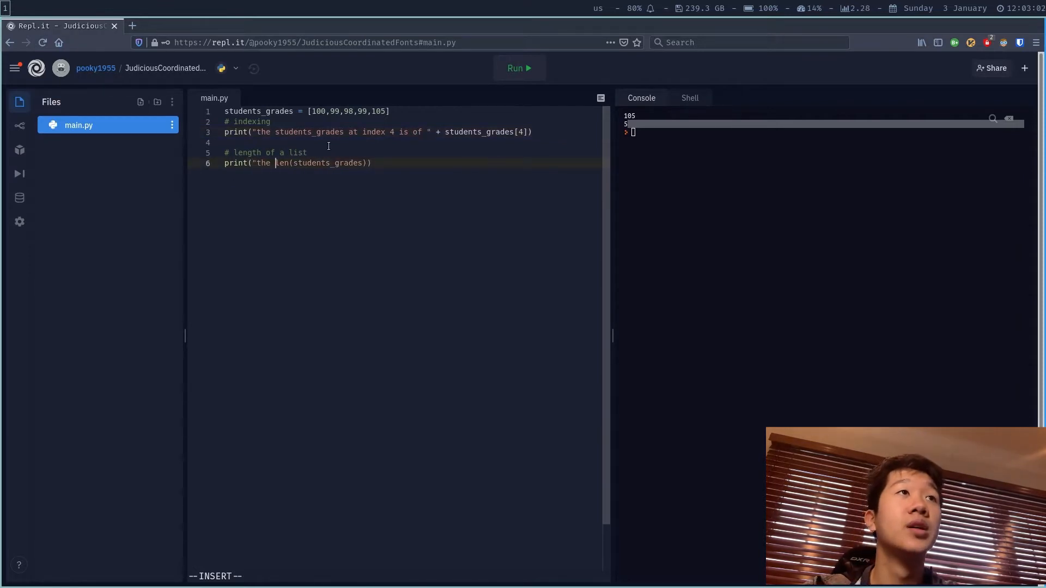
pyautogui.write('length of students_g')
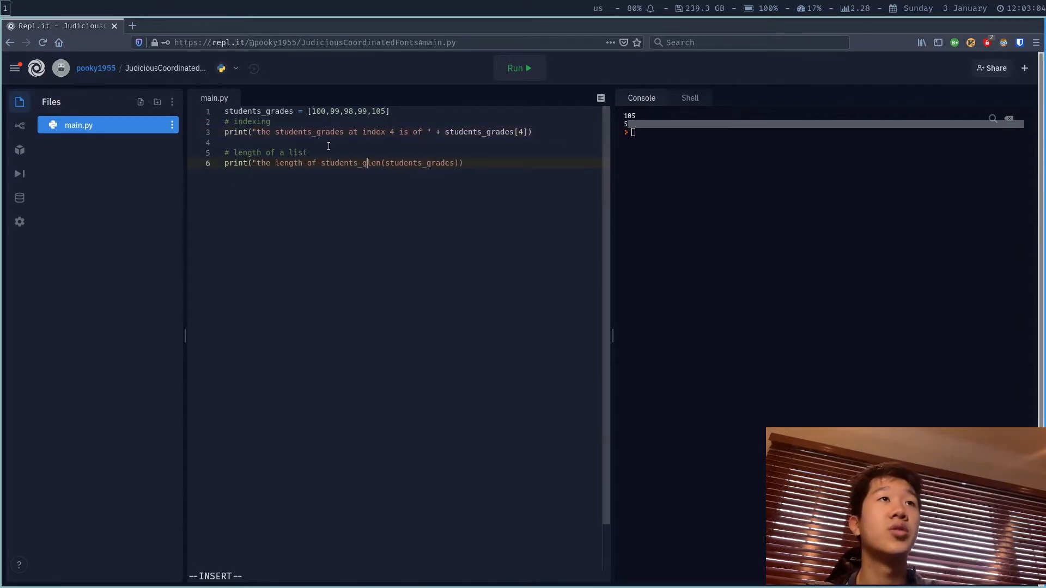
pyautogui.write('is of " +')
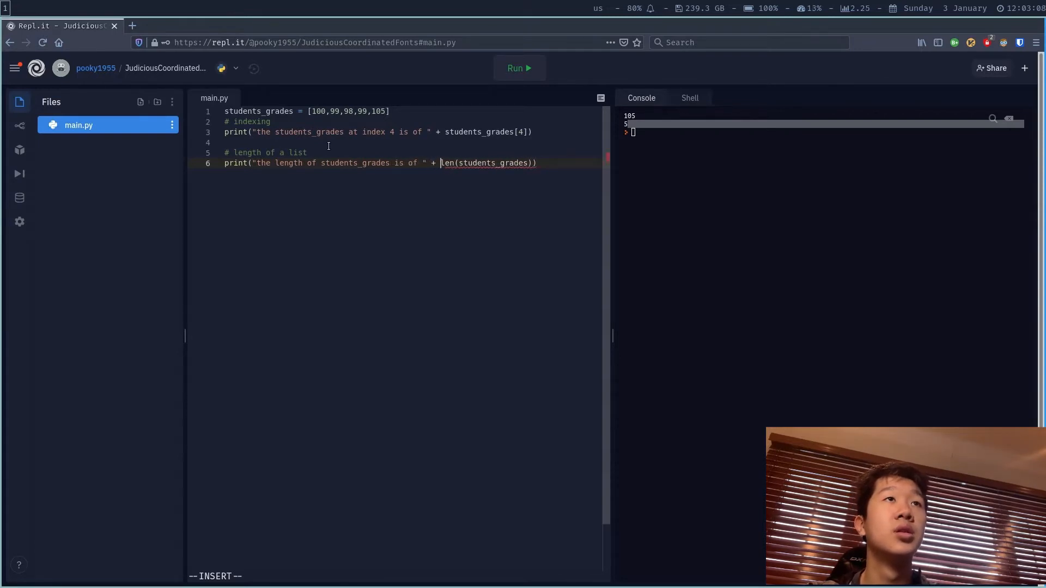
pyautogui.click(518, 68)
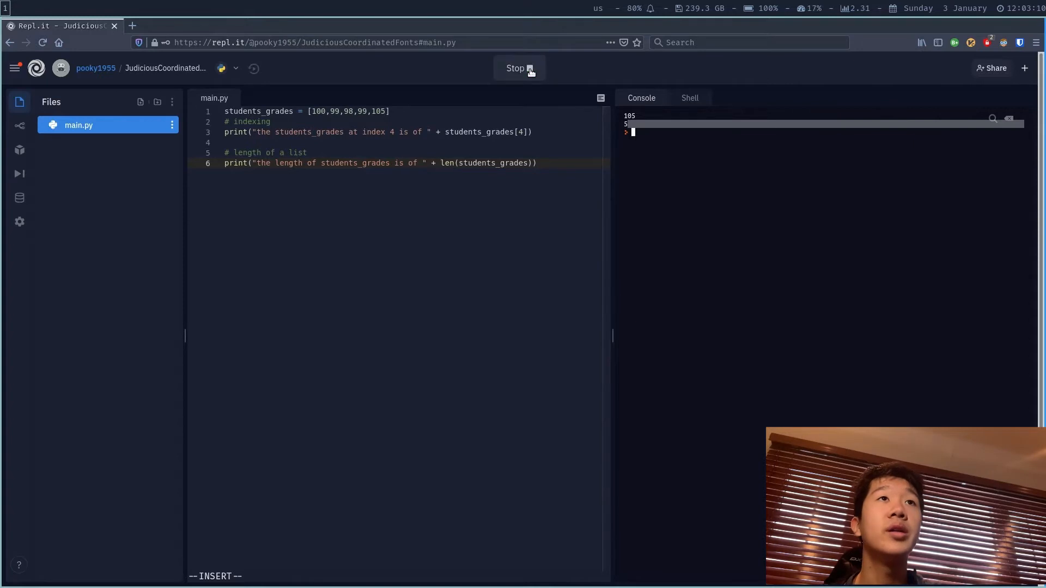
pyautogui.click(519, 67)
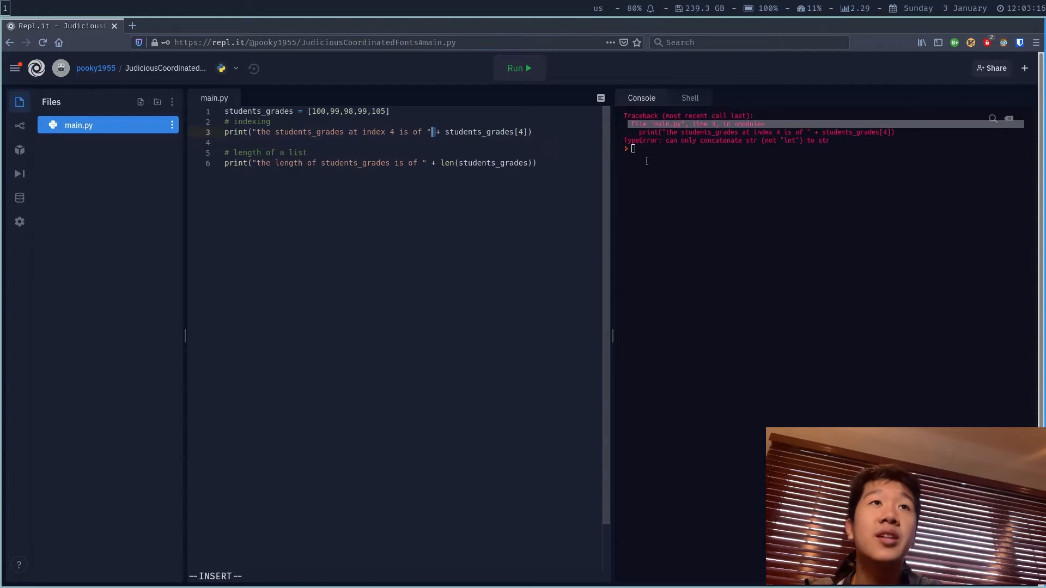
pyautogui.moveTo(743, 149)
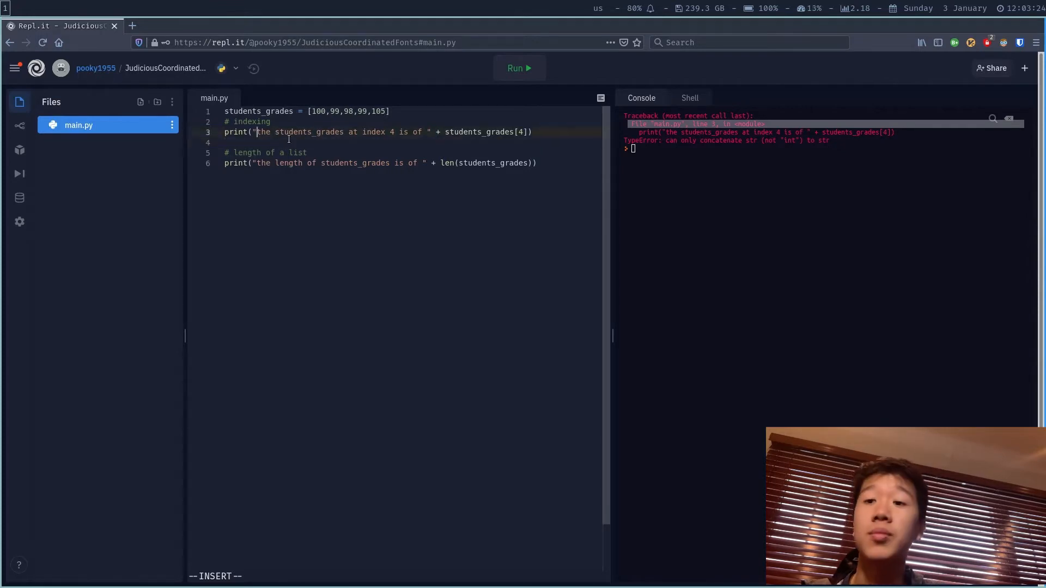
# - Wrap students_grades[4] and len(students_grades) in str() and run, printing 105 and 5
pyautogui.moveTo(255, 131); pyautogui.dragTo(424, 132)
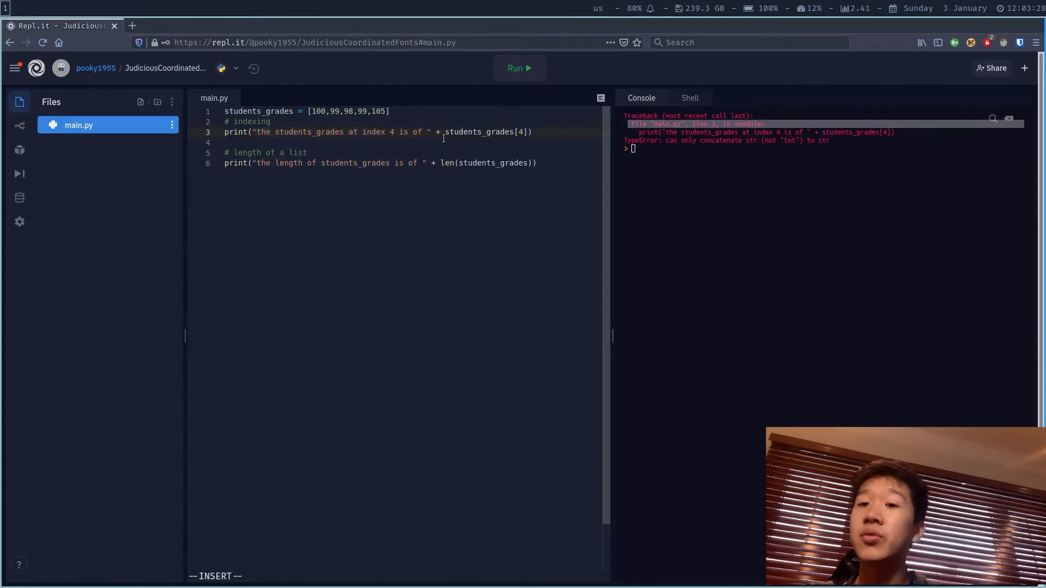
pyautogui.write('str(')
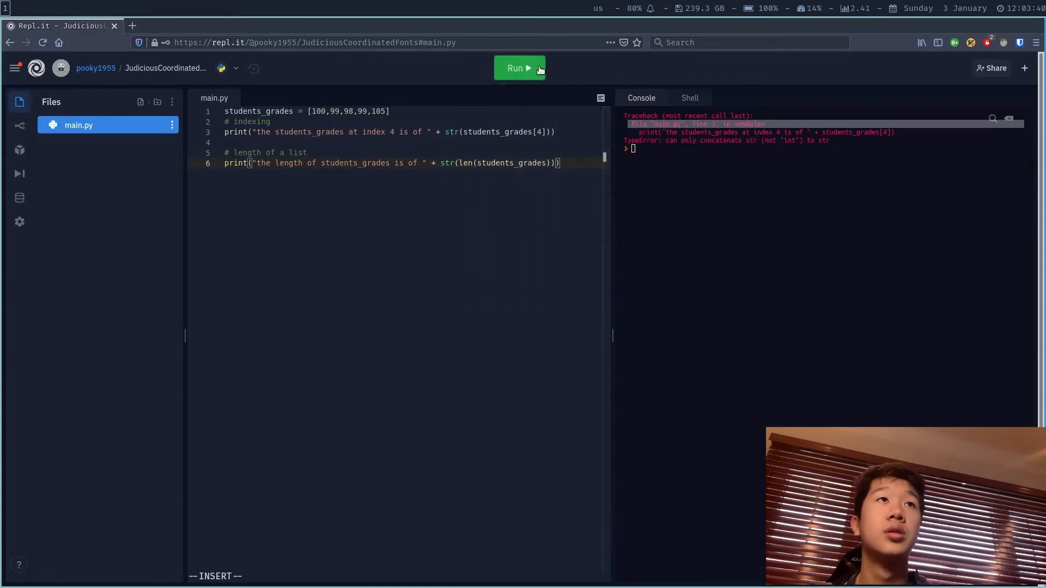
pyautogui.click(518, 68)
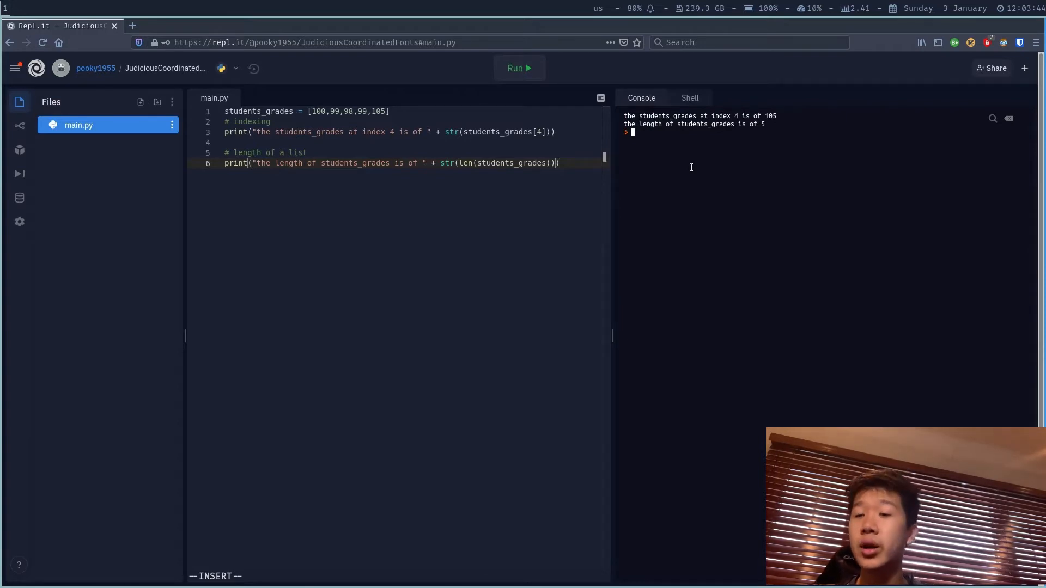
pyautogui.moveTo(736, 172)
pyautogui.write('print(f"')
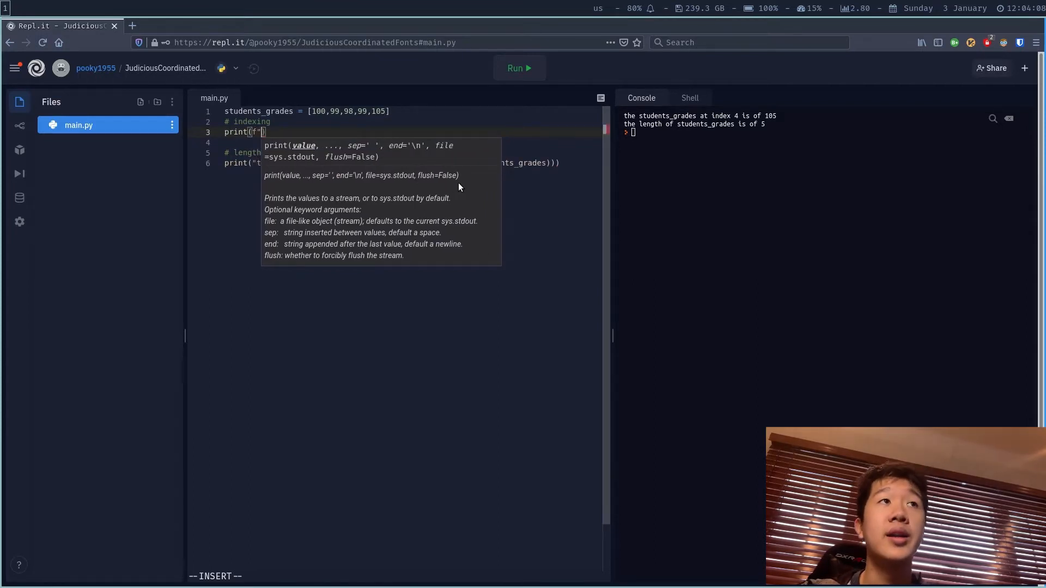
# - Start rewriting the indexing print as an f-string and test-run it
pyautogui.write('"hello badadi')
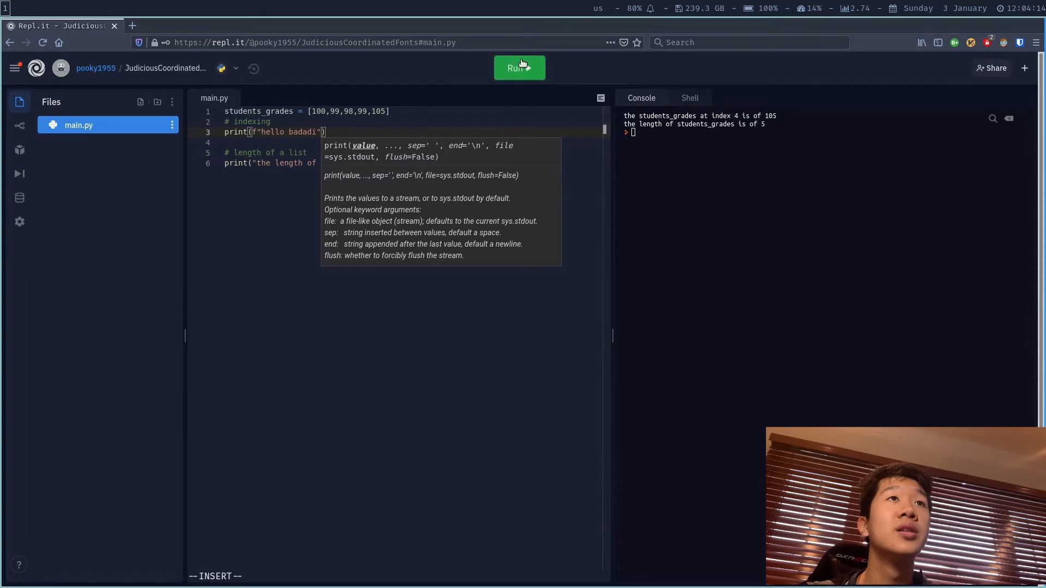
pyautogui.click(519, 67)
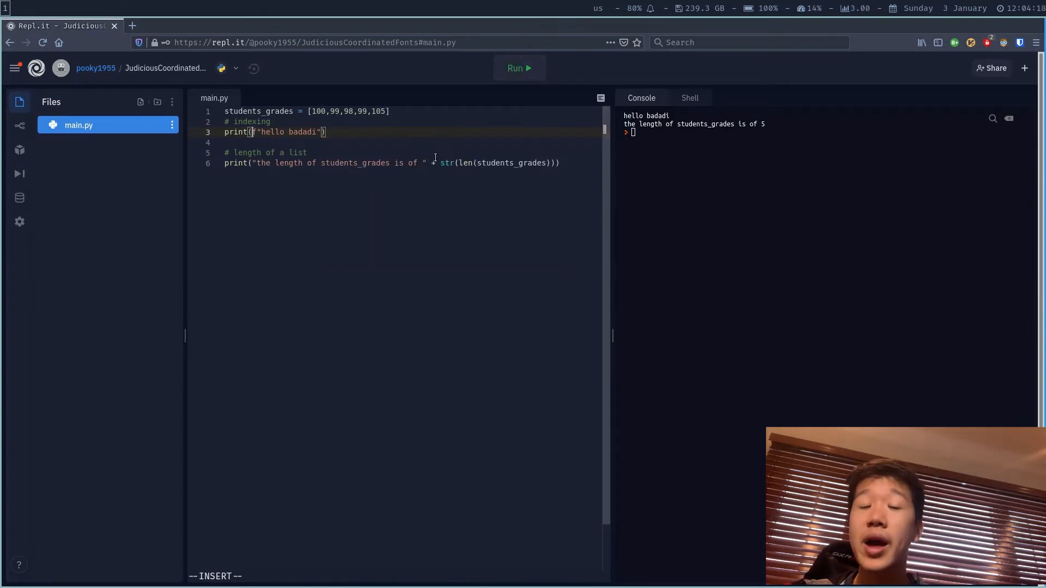
pyautogui.write('f')
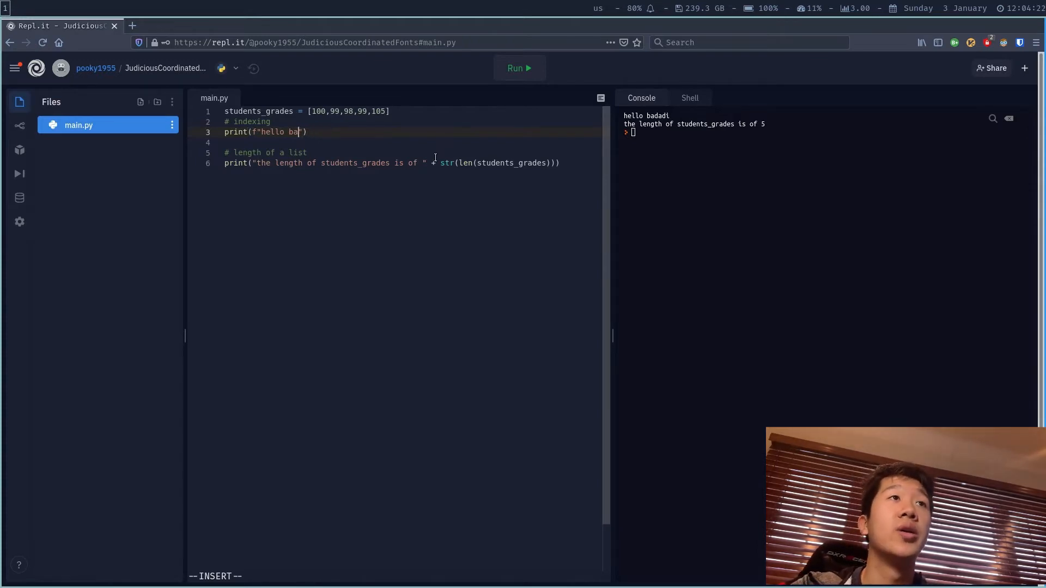
pyautogui.write('this is index 4 of')
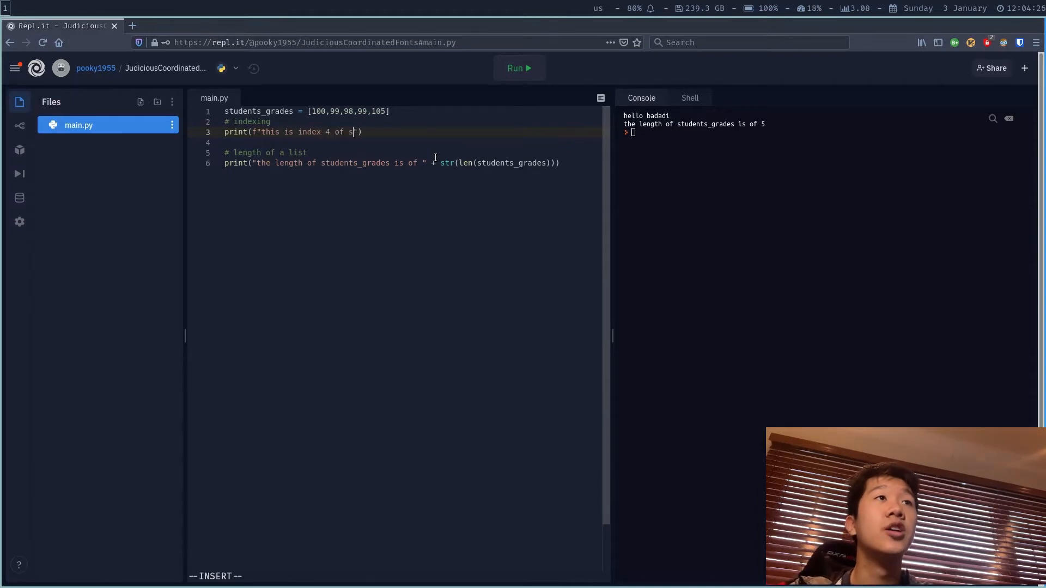
# - Finish print(f"this is index 4 of students_grades : {students_grades[4]}") and run it
pyautogui.write('tudents_grades')
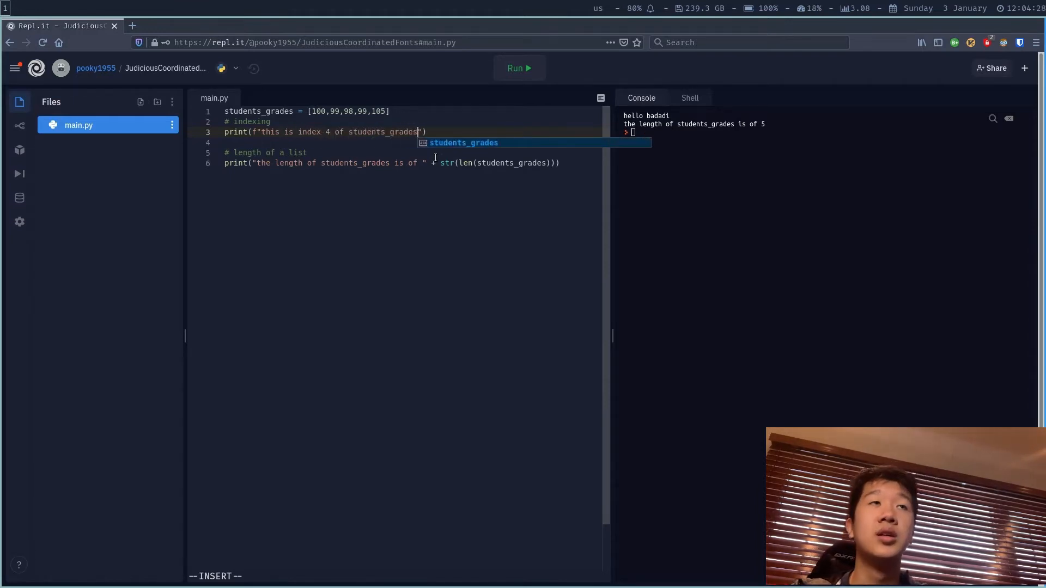
pyautogui.write(': {')
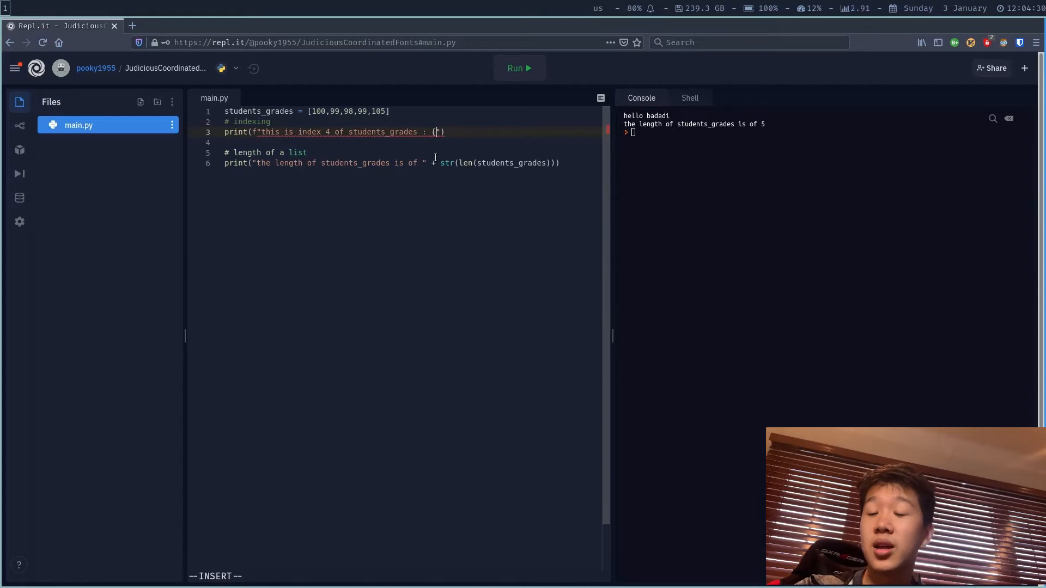
pyautogui.write('}')
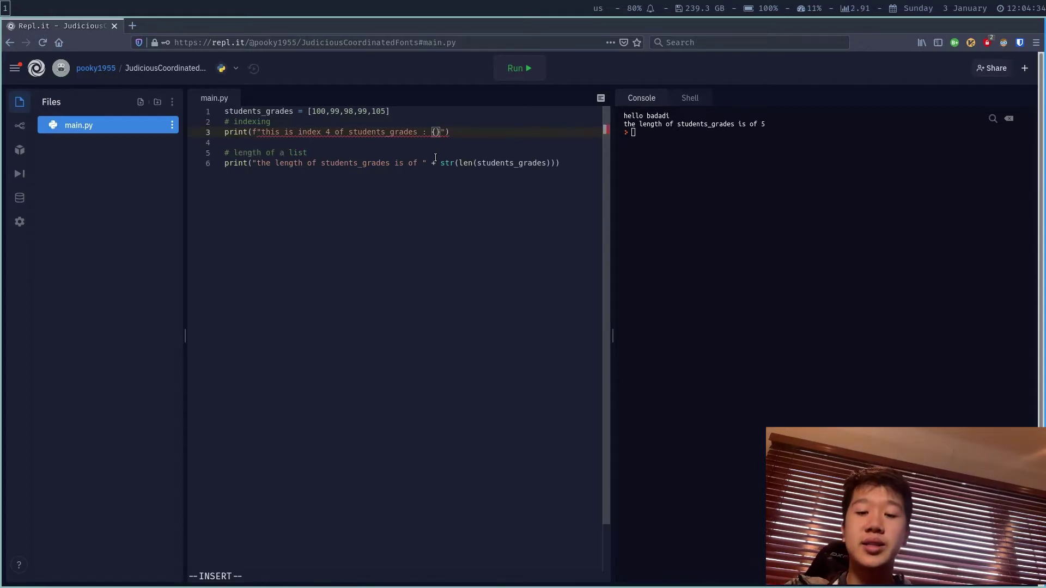
pyautogui.write('students_grades')
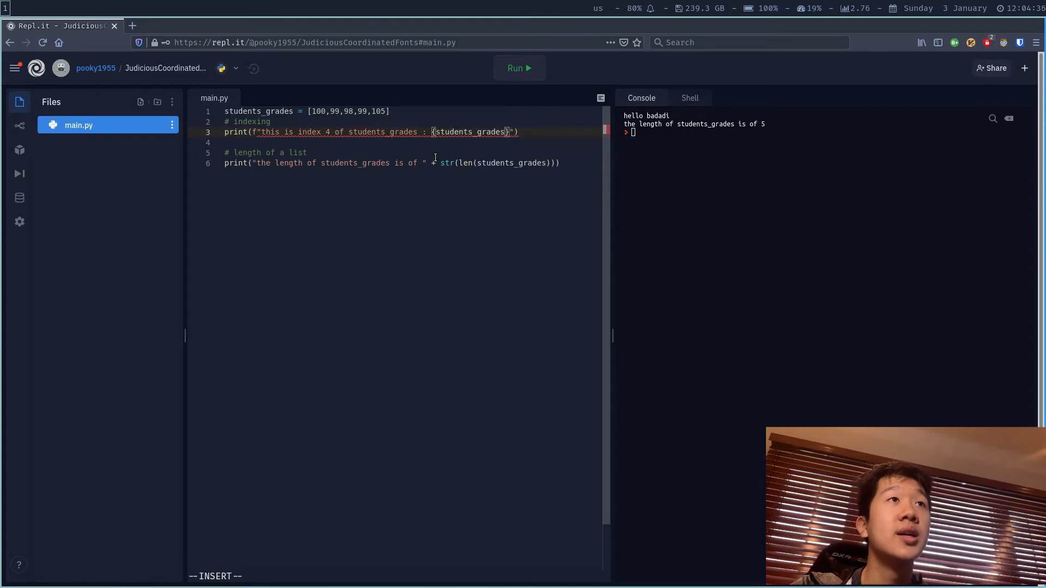
pyautogui.write('[4]')
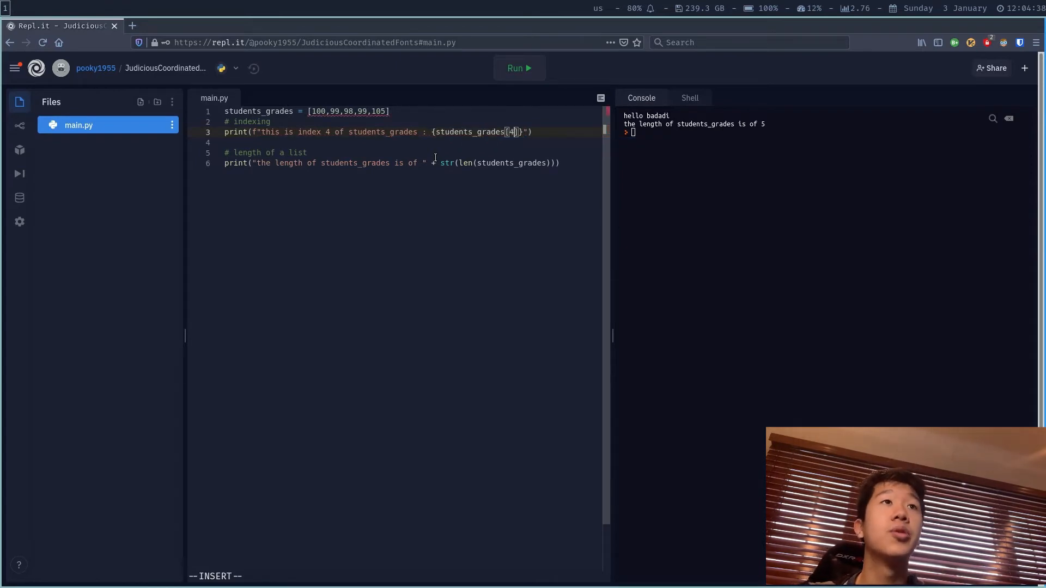
pyautogui.click(518, 68)
pyautogui.write('f')
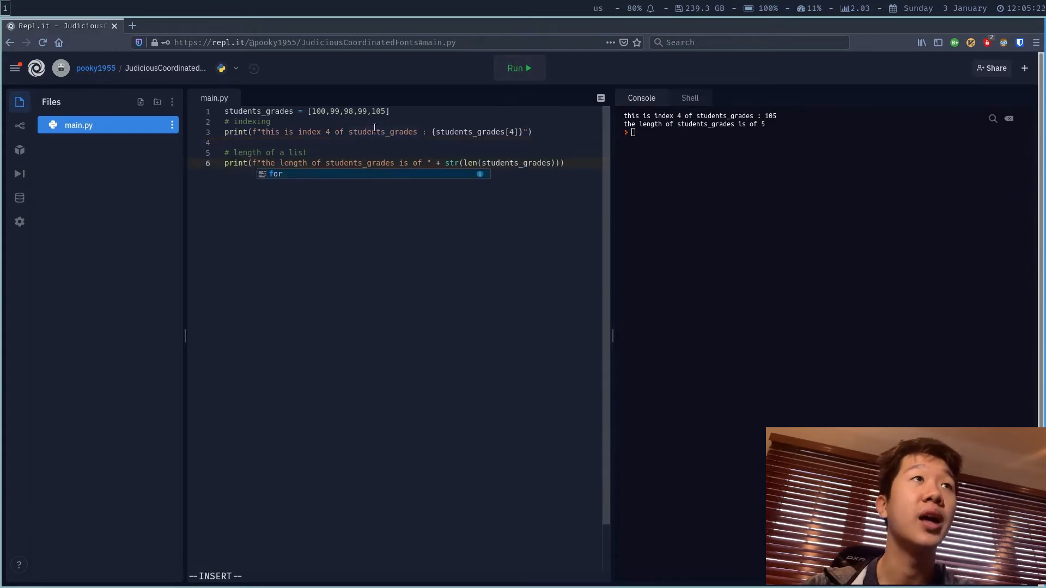
# - Rewrite the length print as an f-string with {len(students_grades)} and run it
pyautogui.press('Escape')
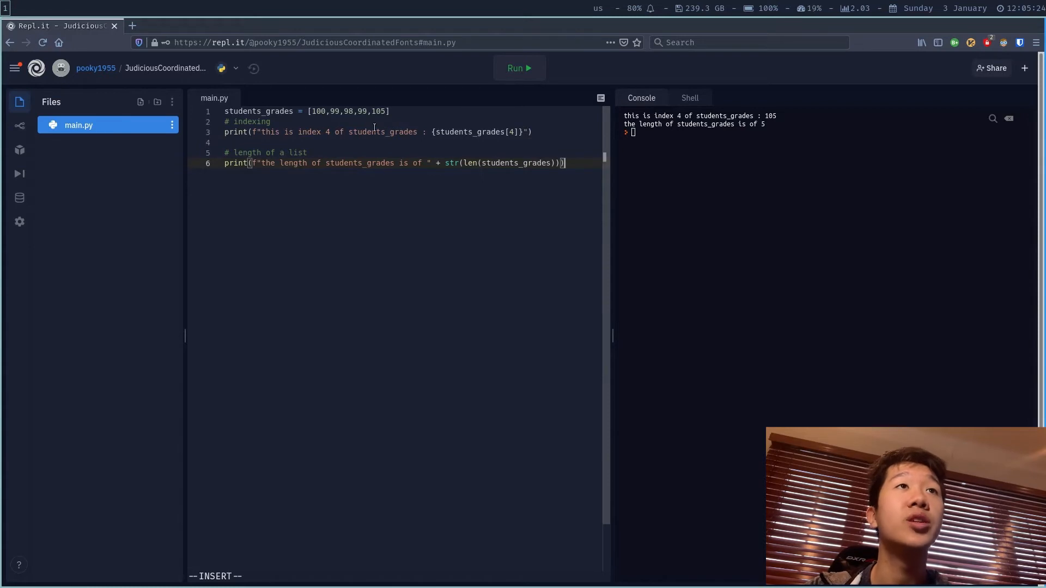
pyautogui.press('BackSpace')
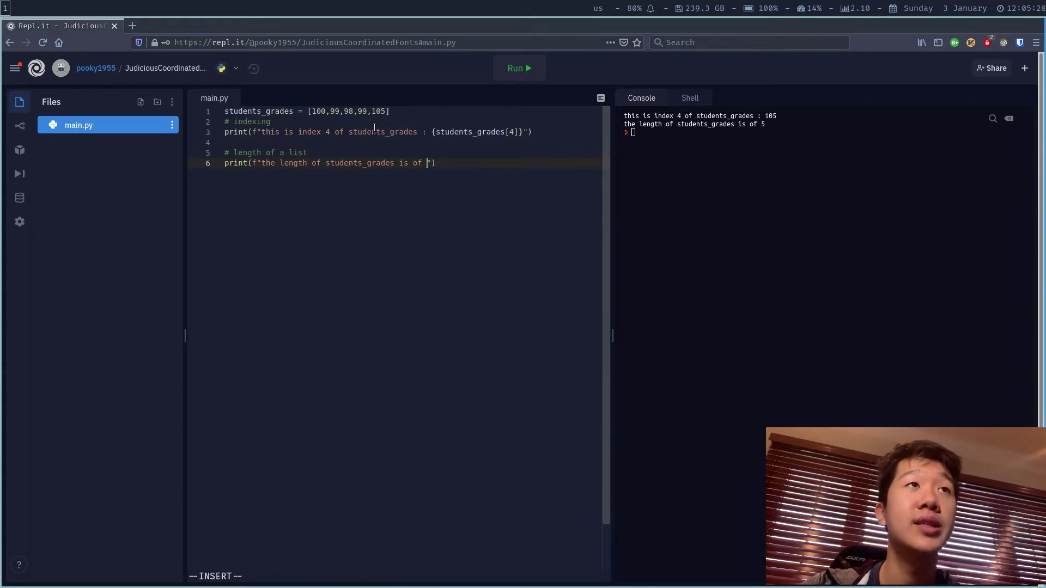
pyautogui.write('{}')
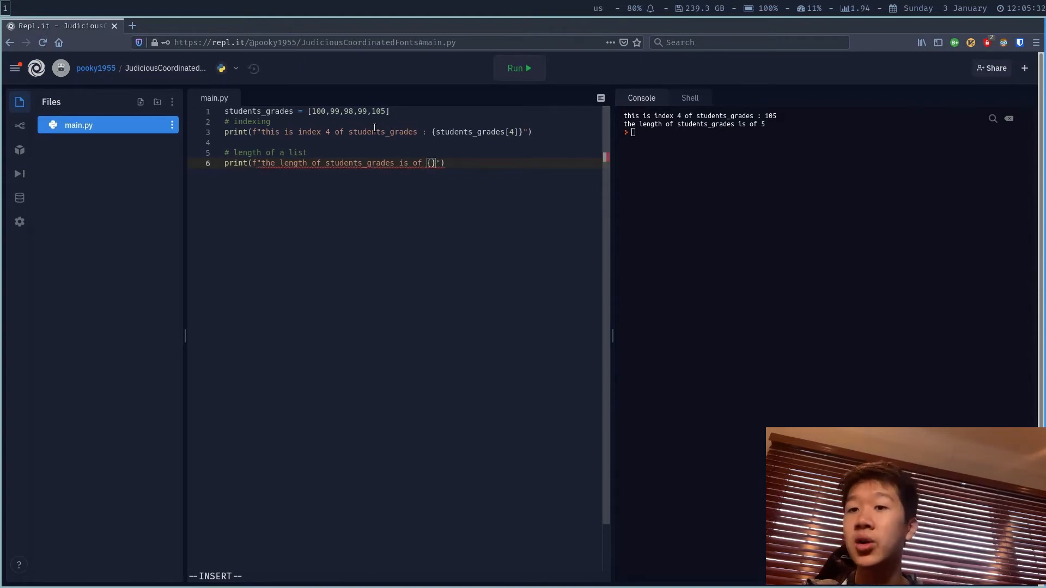
pyautogui.write('len(')
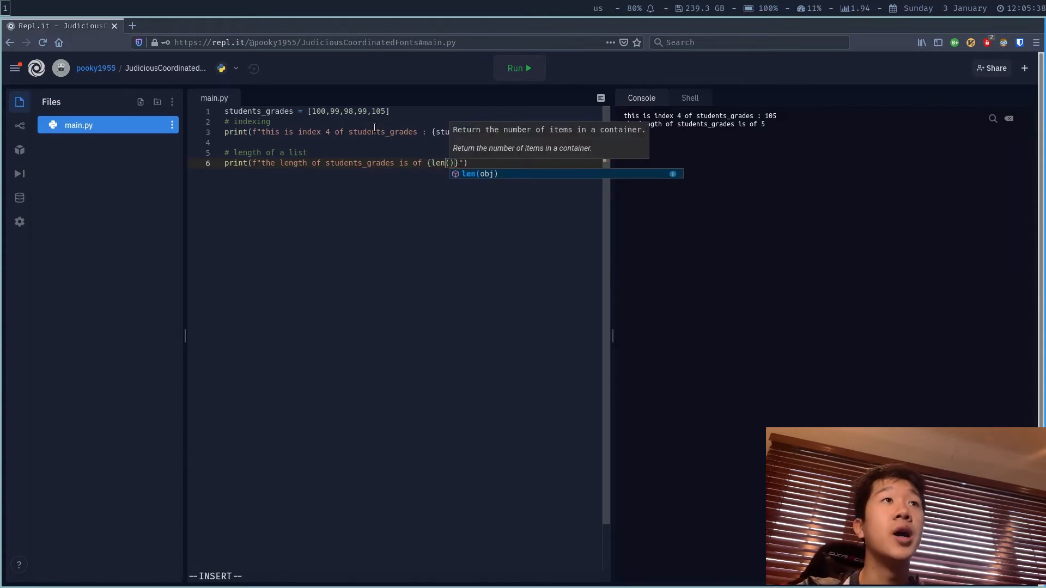
pyautogui.write('students_grades')
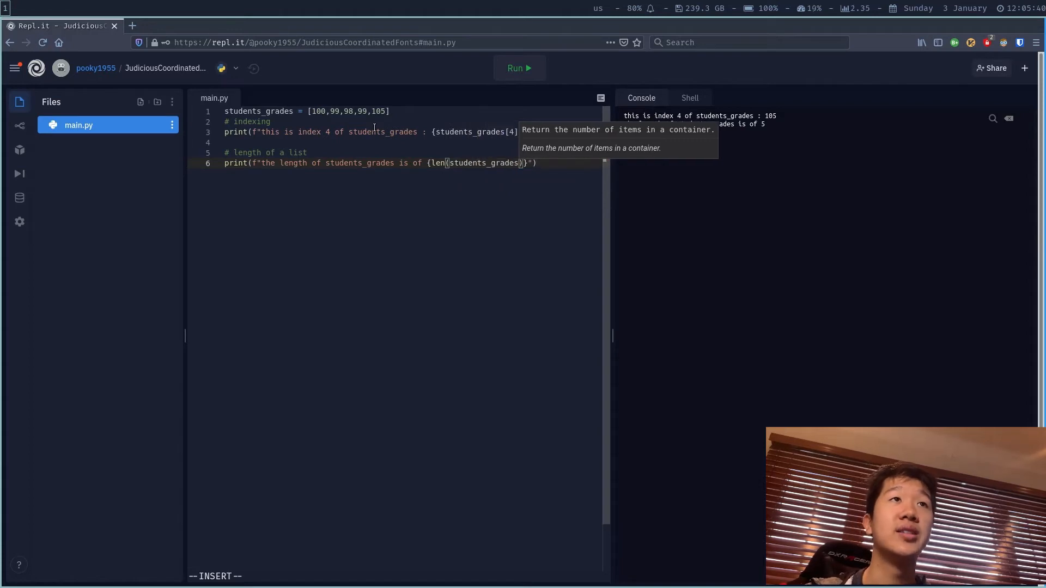
pyautogui.moveTo(549, 240)
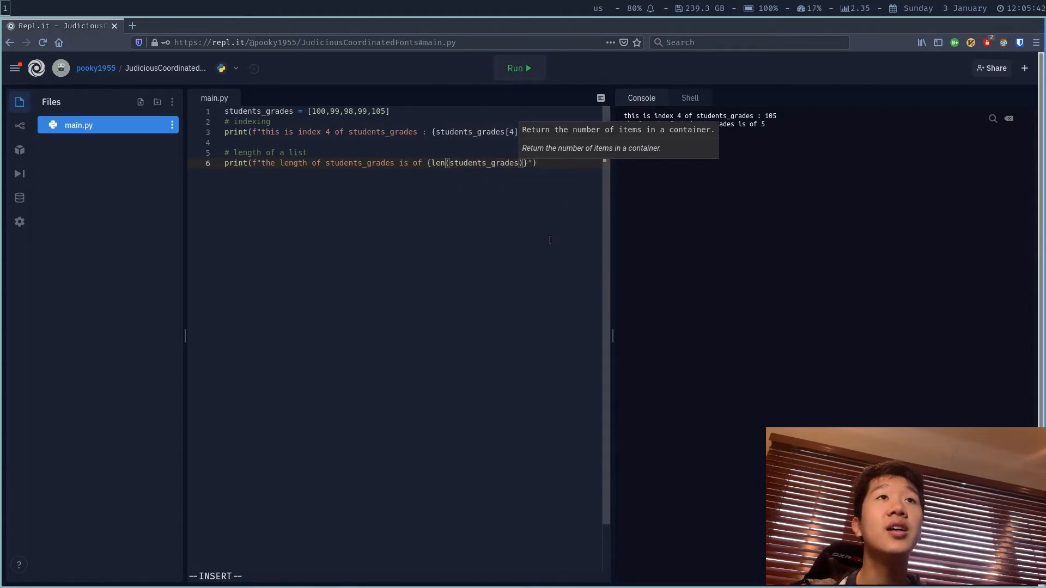
pyautogui.click(519, 67)
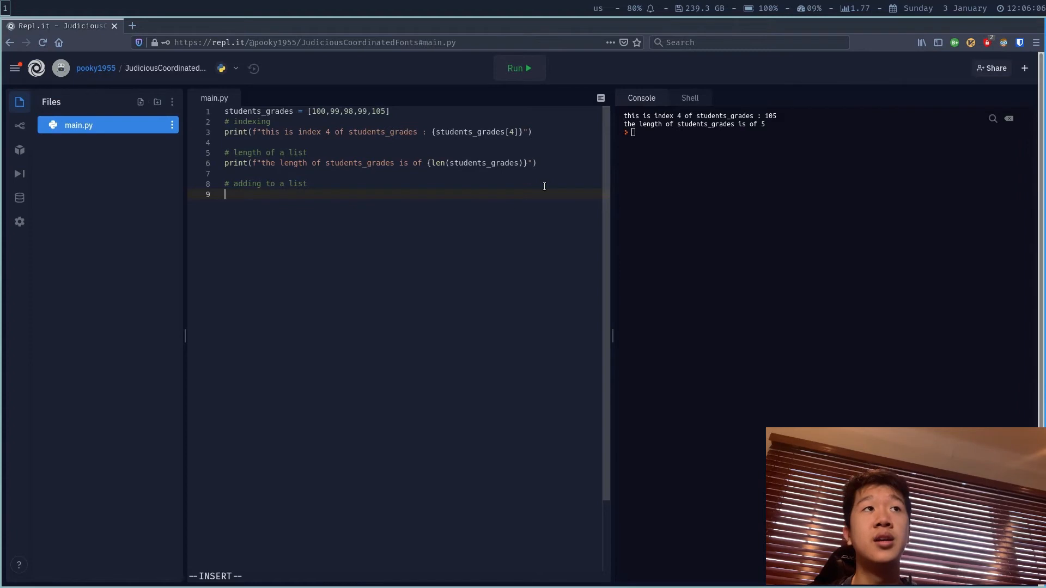
# - Append 101 to students_grades, print the list and run, showing [100, 99, 98, 99, 105, 101]
pyautogui.write('students_grades.append(')
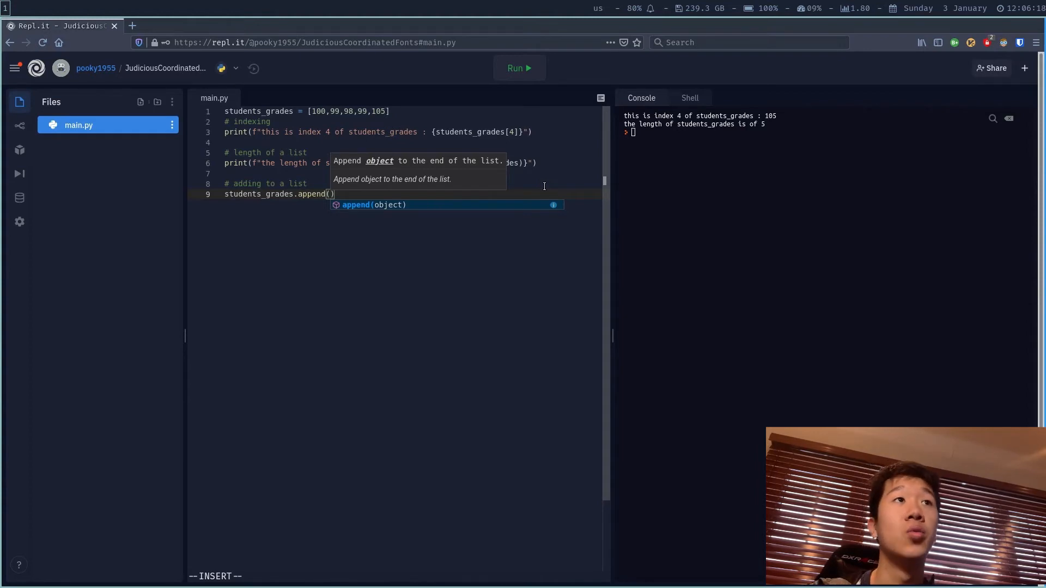
pyautogui.write('101')
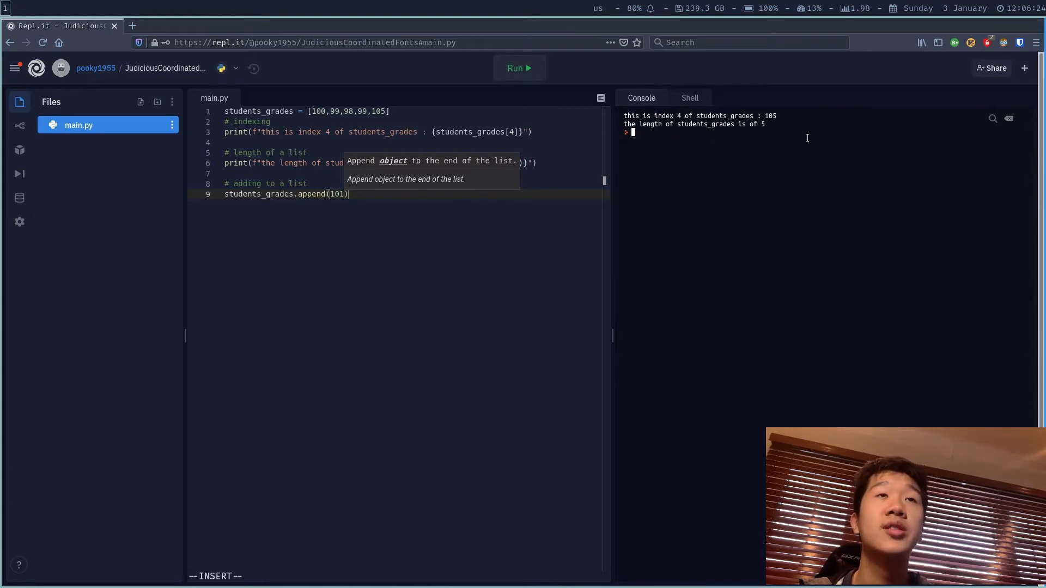
pyautogui.moveTo(396, 228)
pyautogui.write('pri')
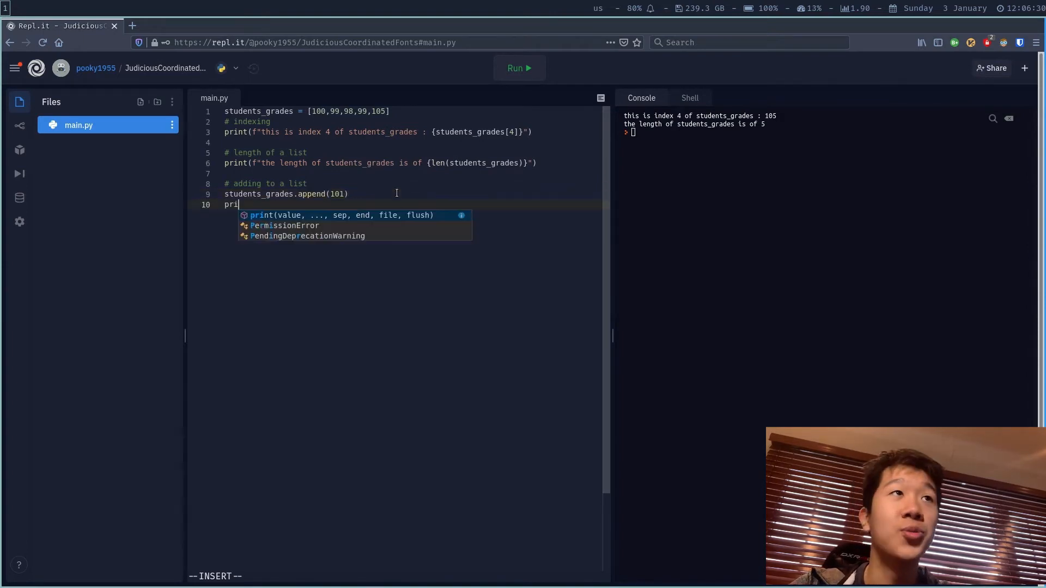
pyautogui.write('nt()')
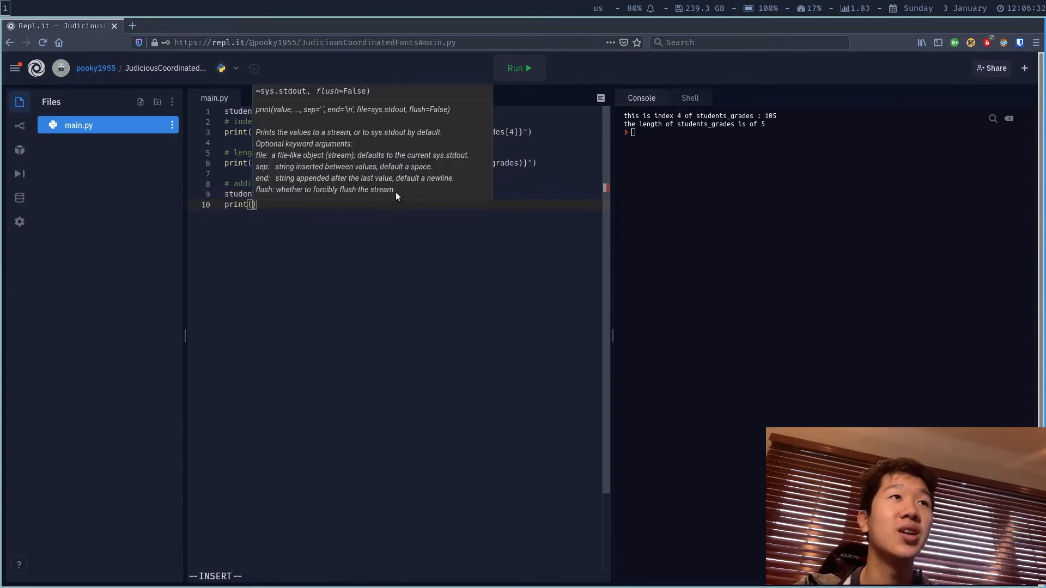
pyautogui.write('students_grades')
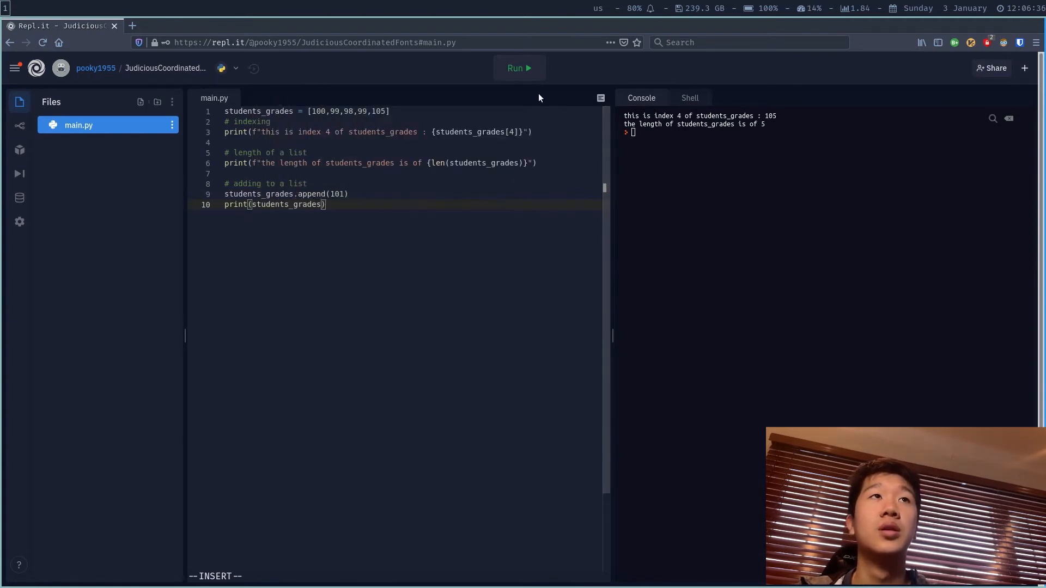
pyautogui.click(519, 68)
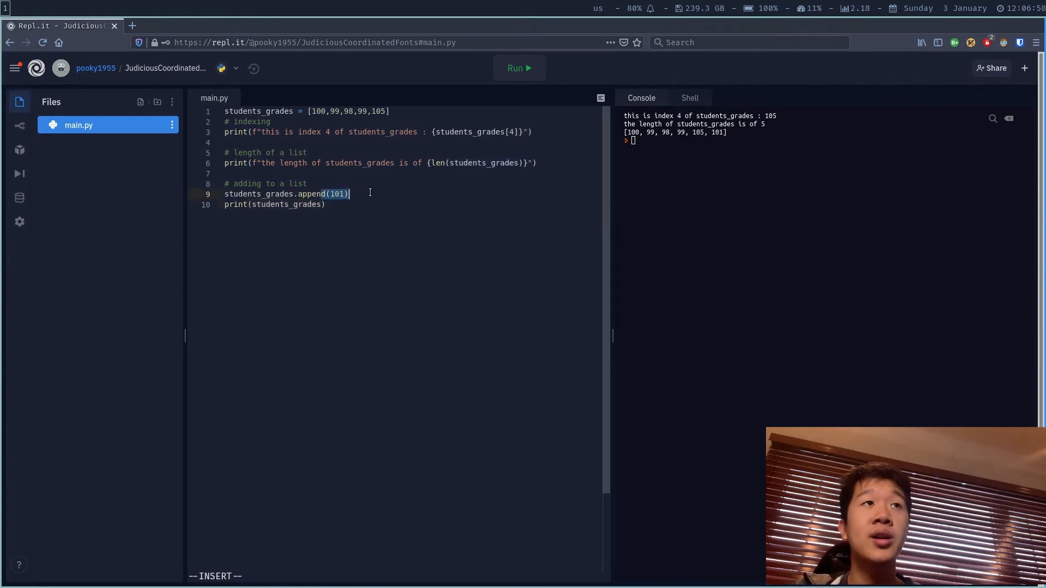
pyautogui.click(327, 205)
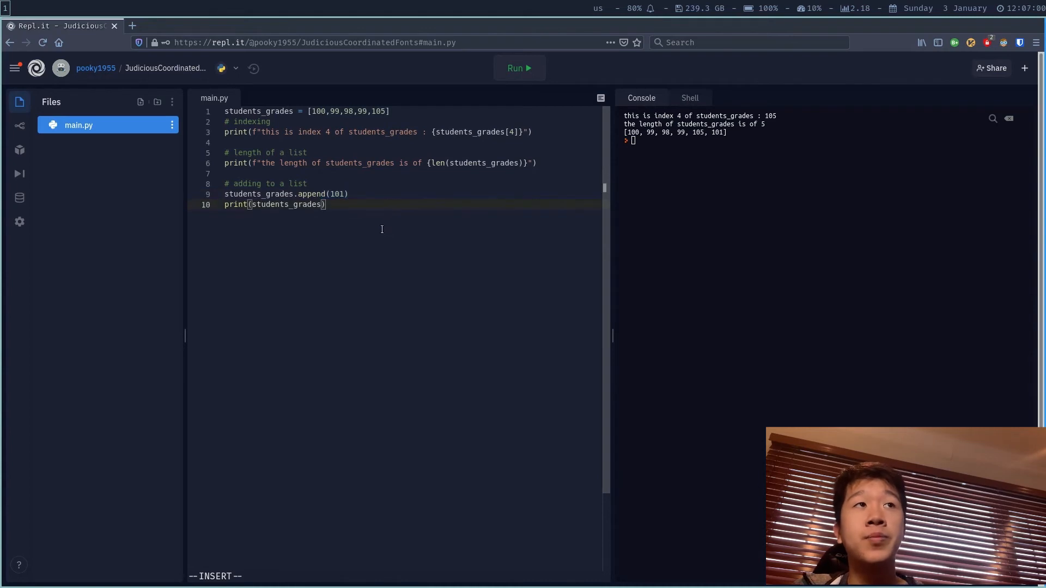
# - Add a '# adding another!' section appending 102 and printing the list
pyautogui.press('Enter')
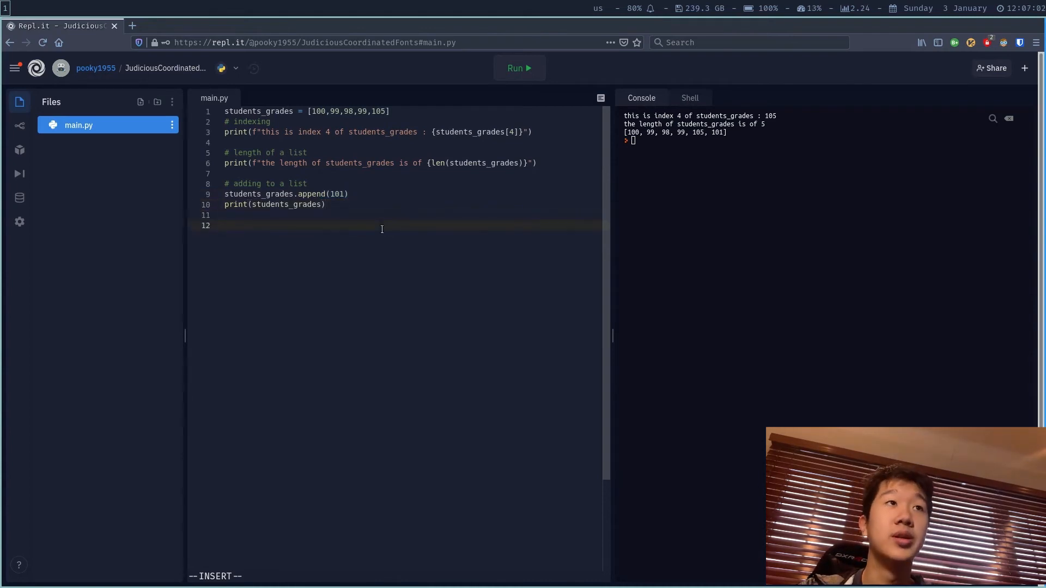
pyautogui.write('# addi')
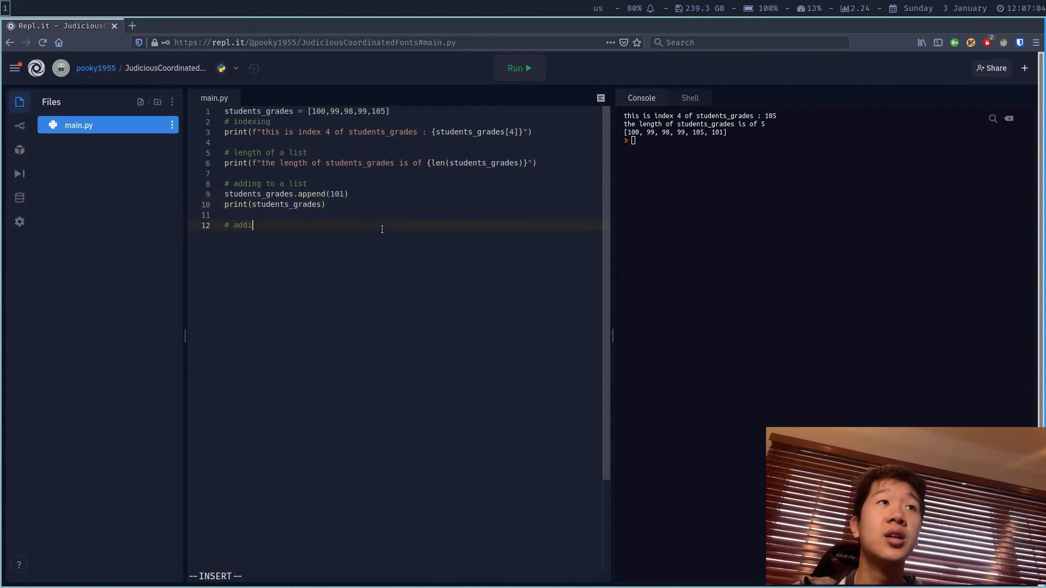
pyautogui.write('ng another!')
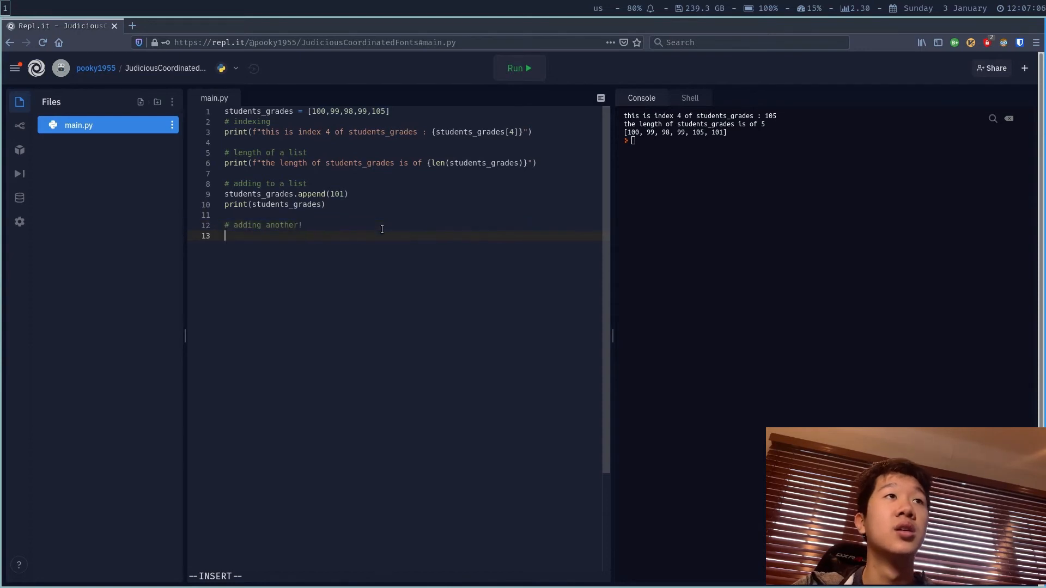
pyautogui.write('students_grades.append(102')
pyautogui.write('print(students_grades)')
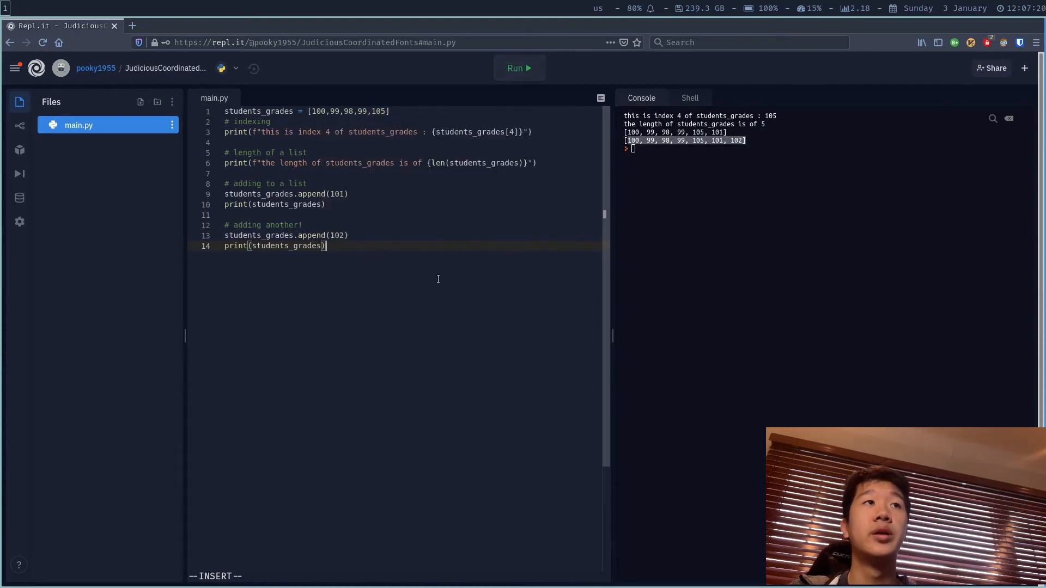
pyautogui.press('Enter')
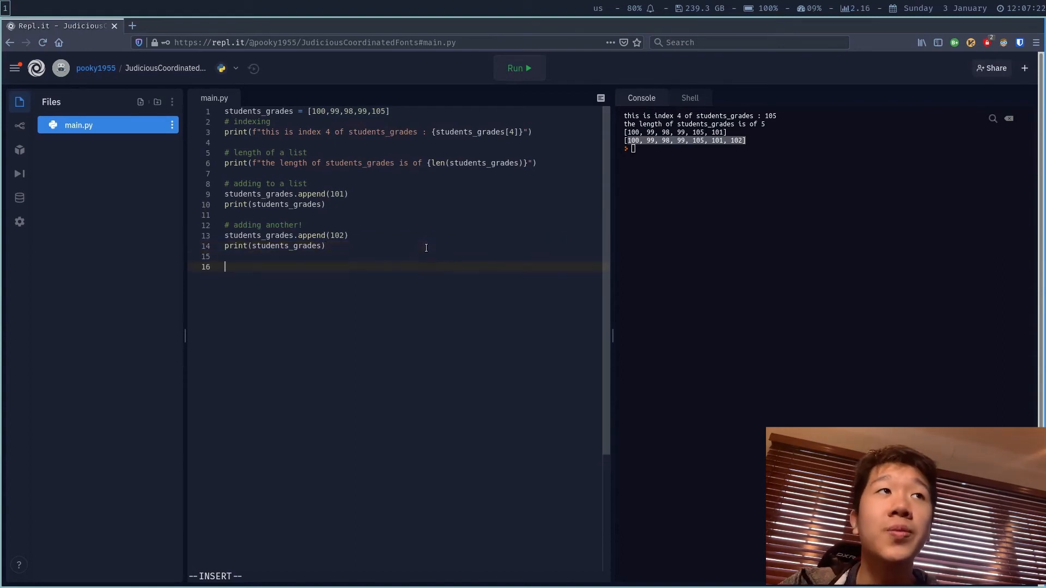
# - Add a '# modify values inside a list' section setting students_grades[0] = 78 and printing the list
pyautogui.write('# n')
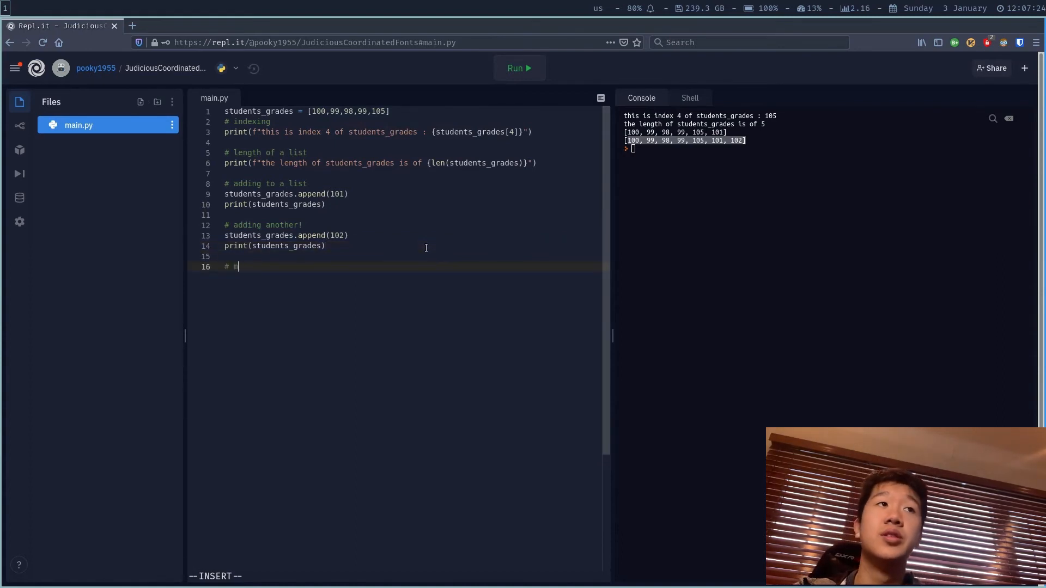
pyautogui.write('odify values')
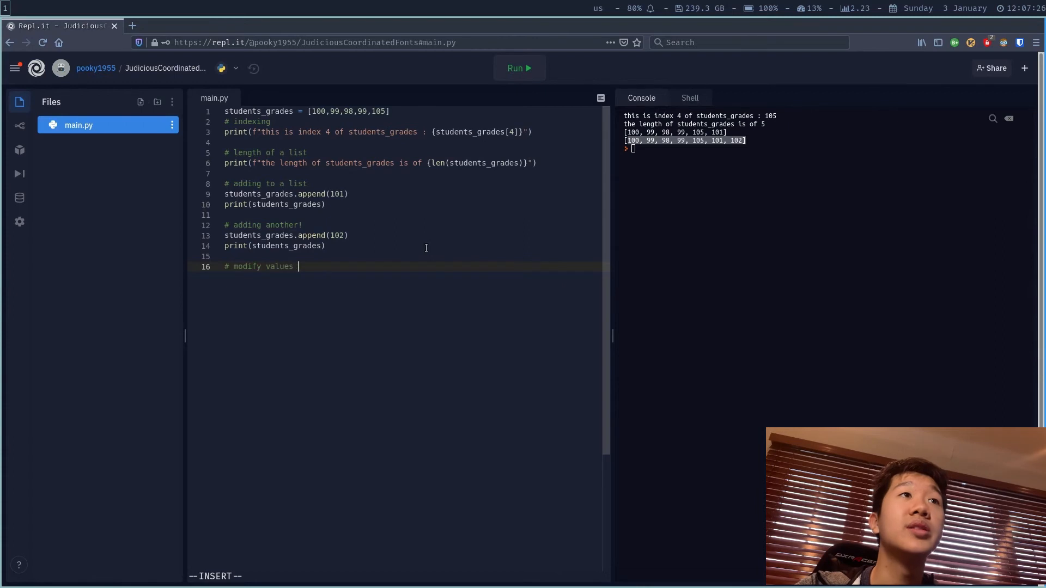
pyautogui.write('inside a li')
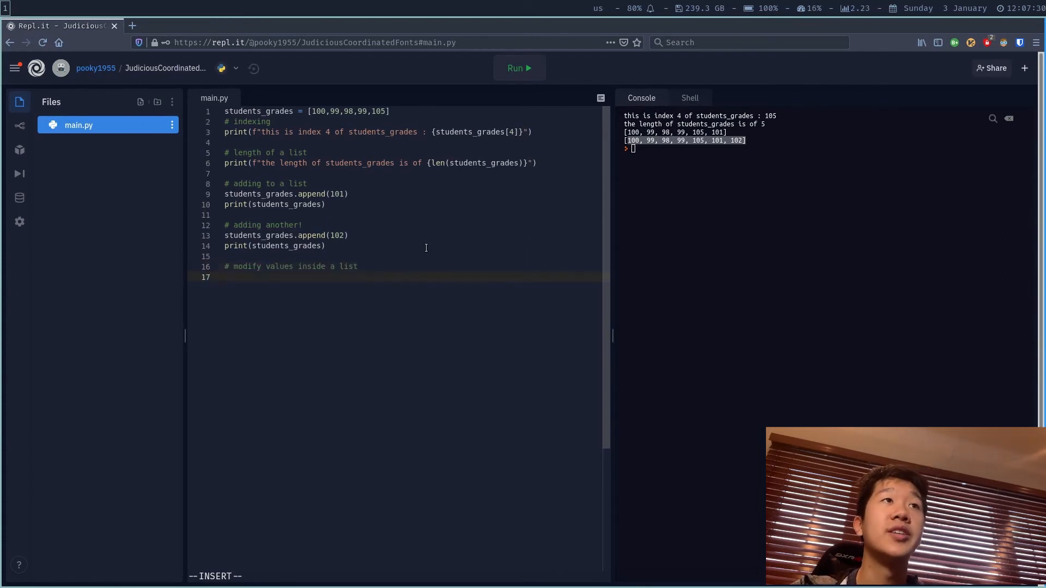
pyautogui.write('studen')
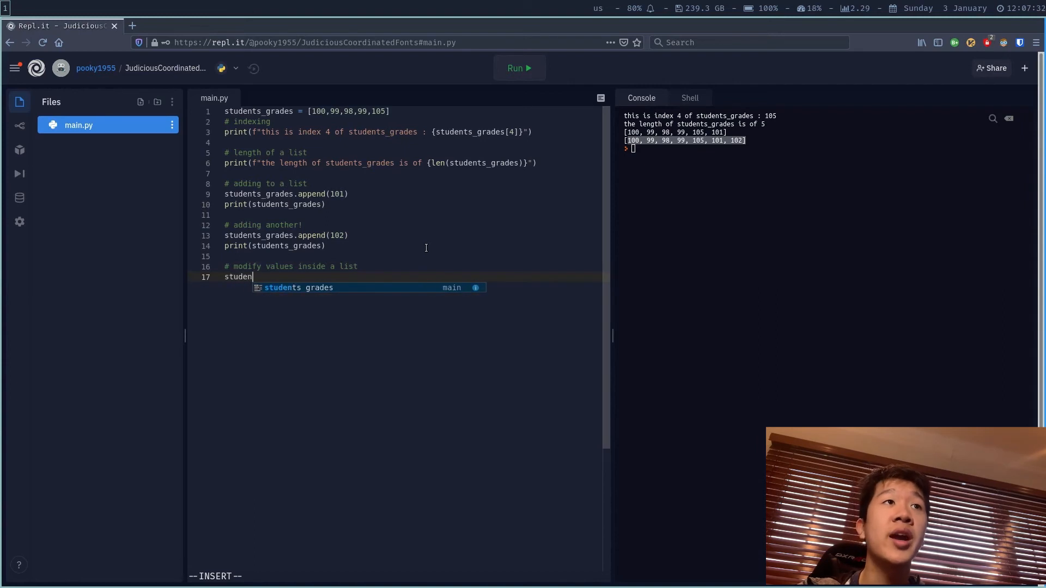
pyautogui.write('students_grades[')
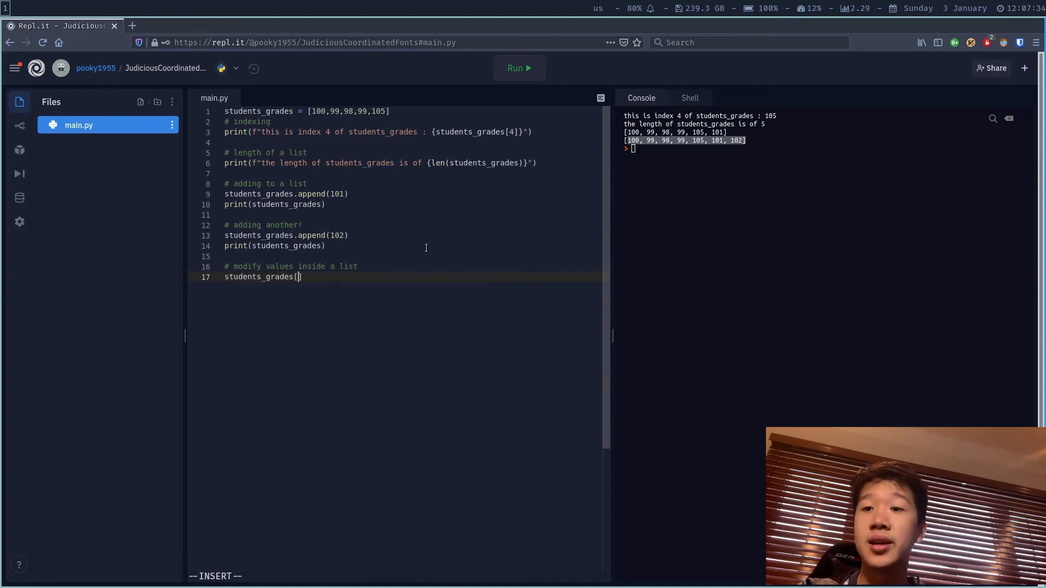
pyautogui.write('0')
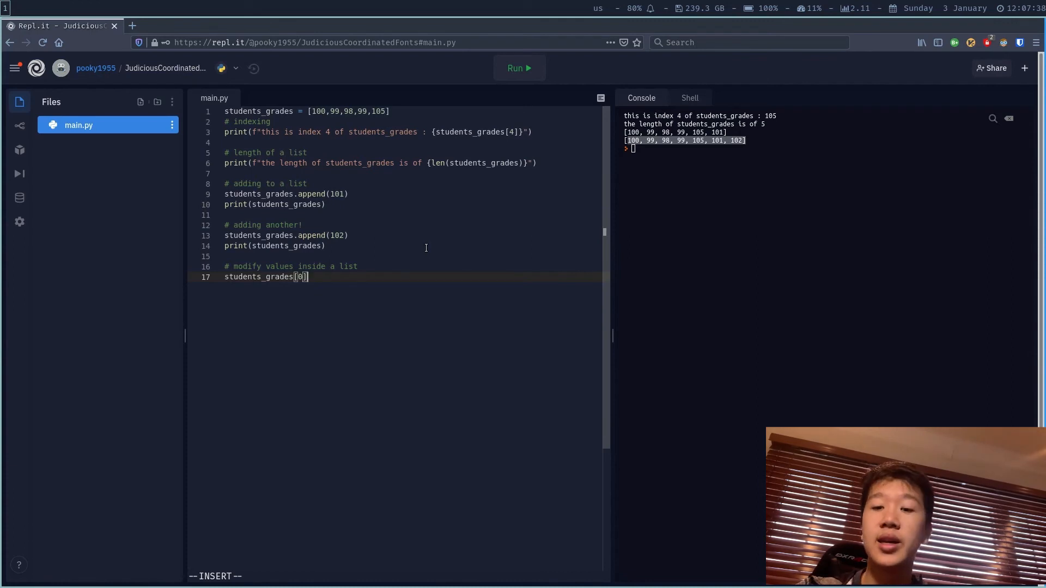
pyautogui.write('=')
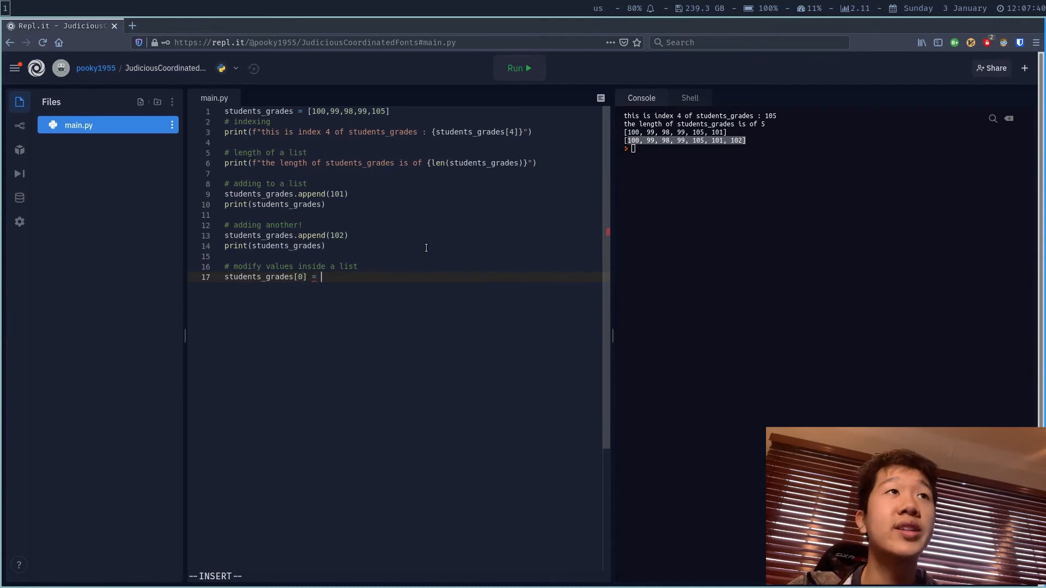
pyautogui.write('78')
pyautogui.write('pr')
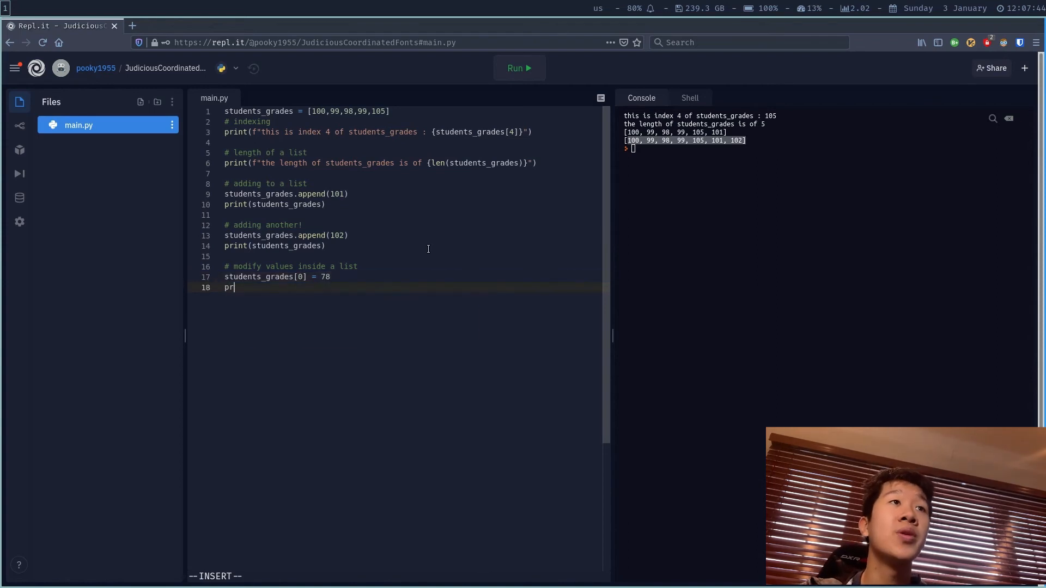
pyautogui.write('int(studens)')
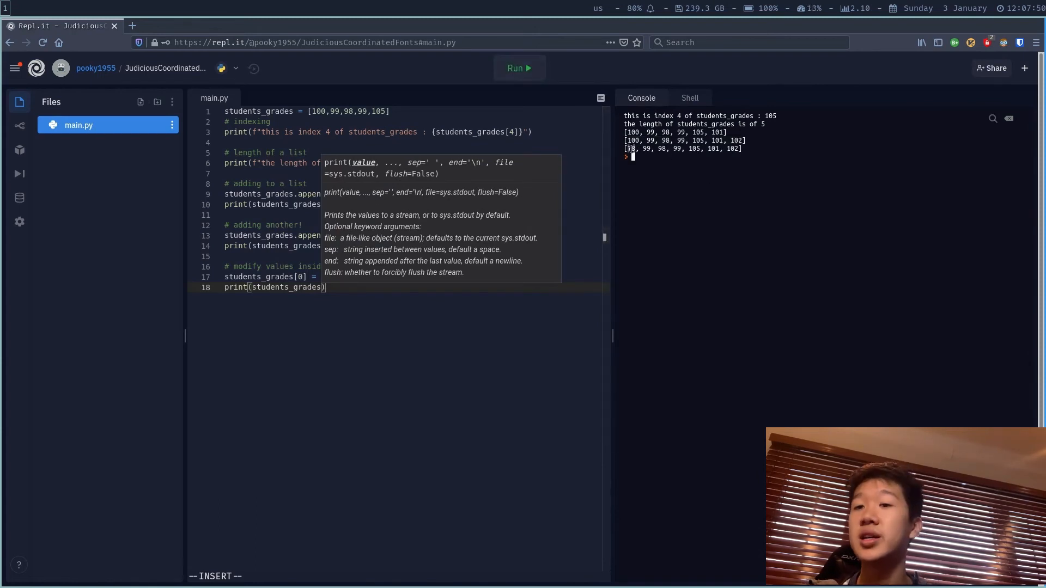
pyautogui.moveTo(669, 193)
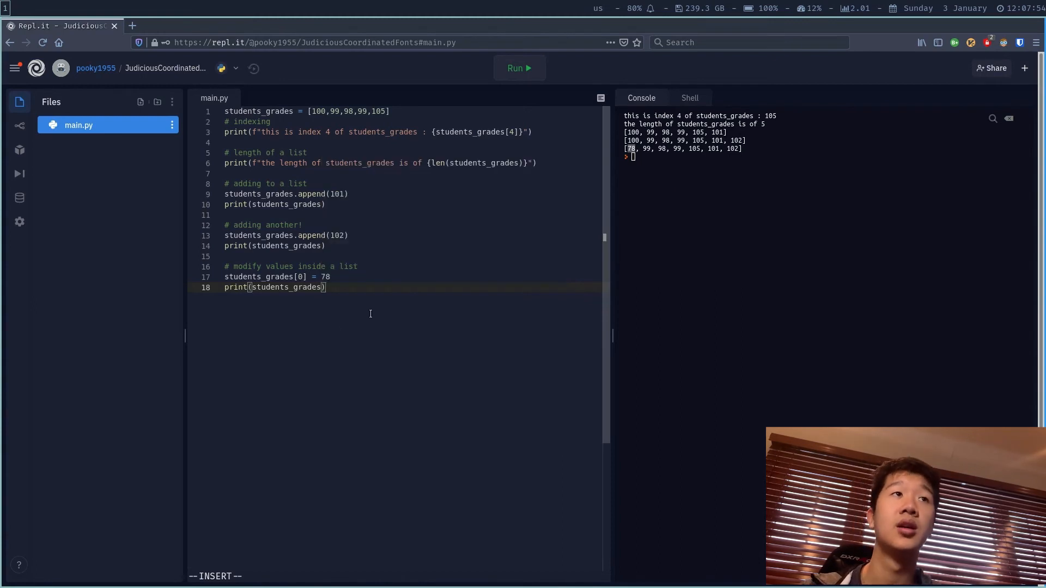
pyautogui.press('Enter')
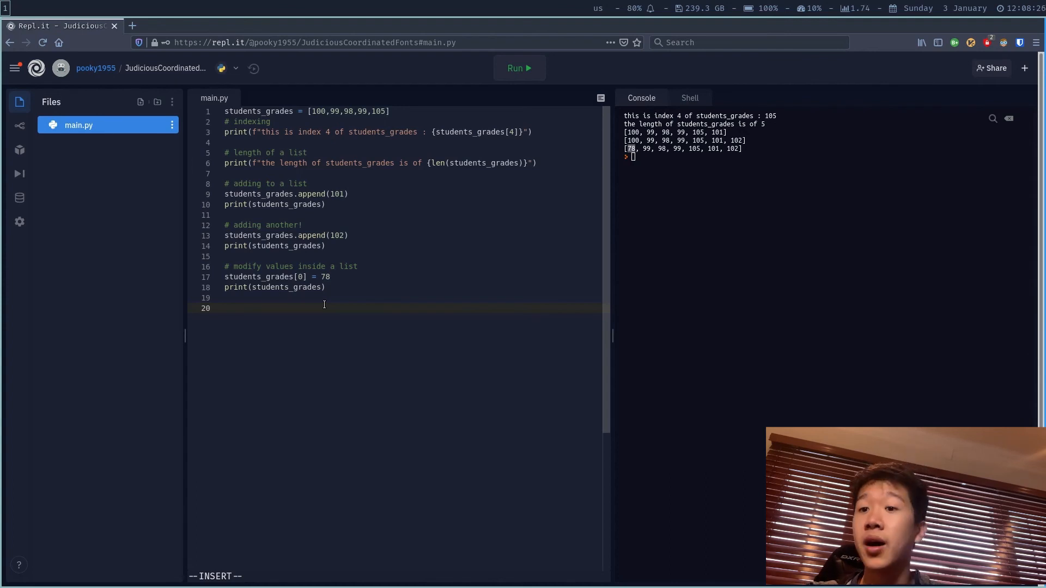
pyautogui.moveTo(316, 312)
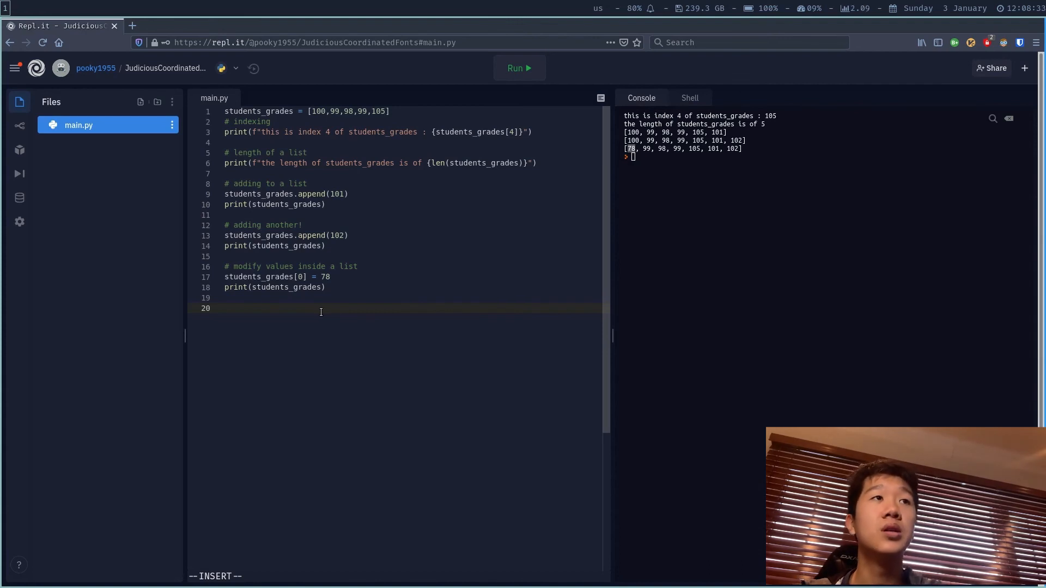
# - Write '# delete the 3rd element', call students_grades.pop(2), and start print(students_grades)
pyautogui.write('# delete the')
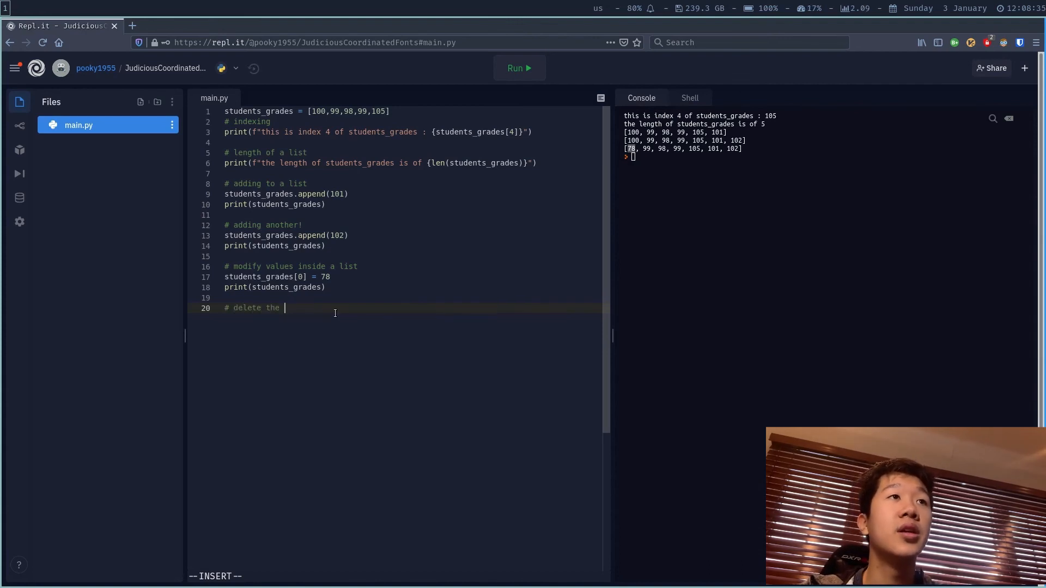
pyautogui.write('3rd element')
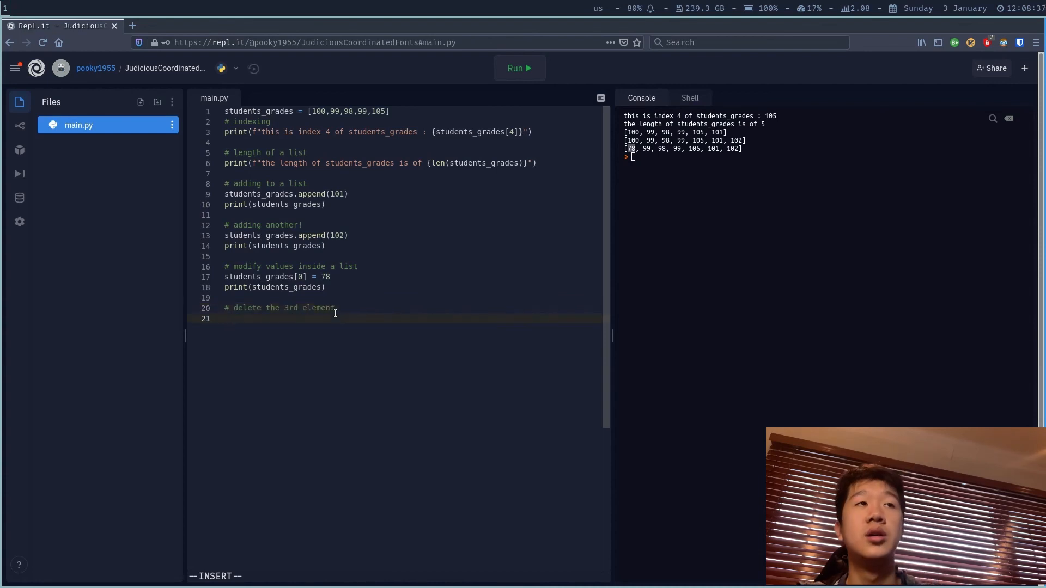
pyautogui.write('students_grades.pop(')
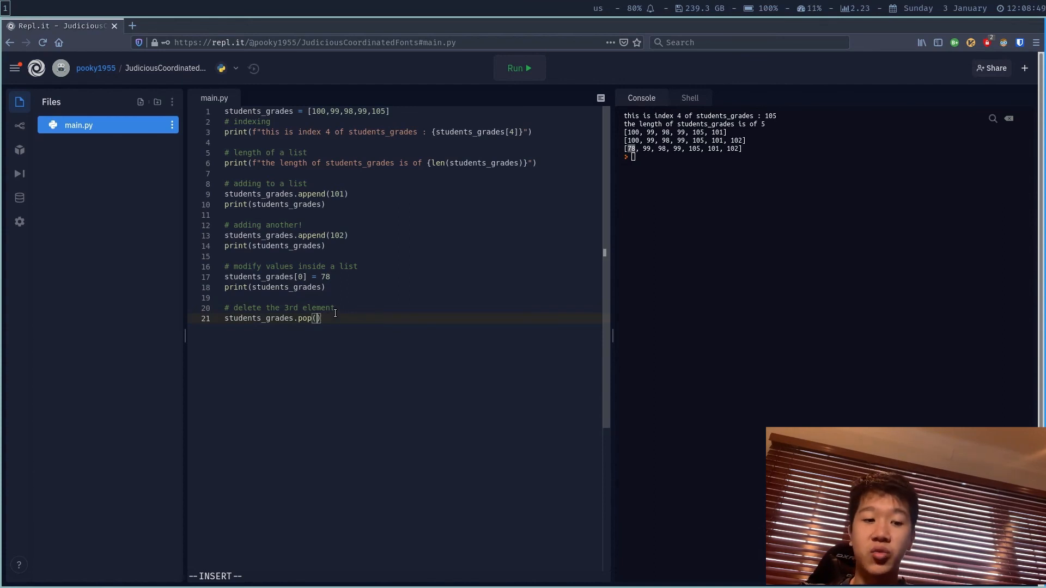
pyautogui.write('2')
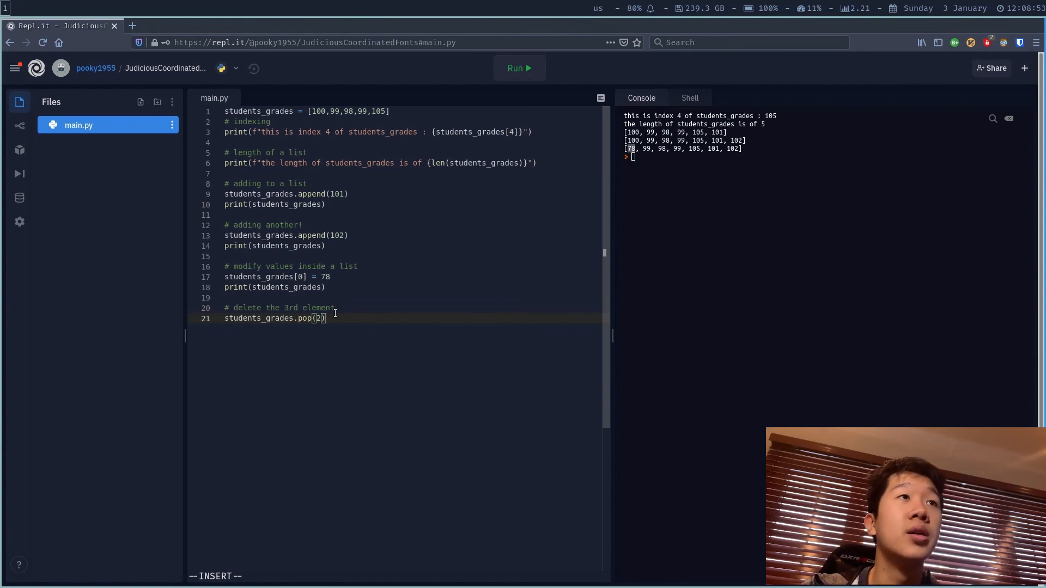
pyautogui.write('print(student')
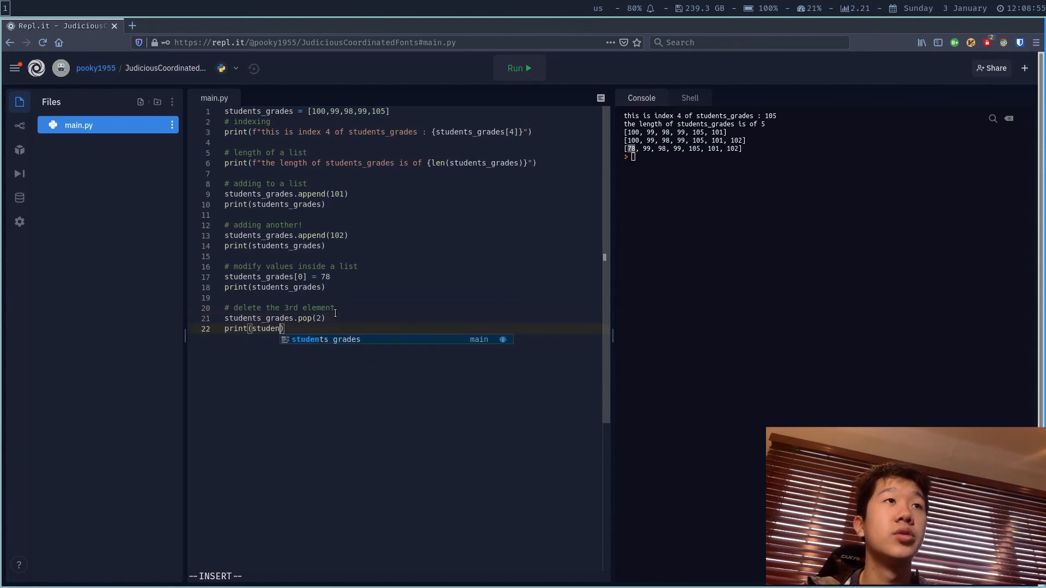